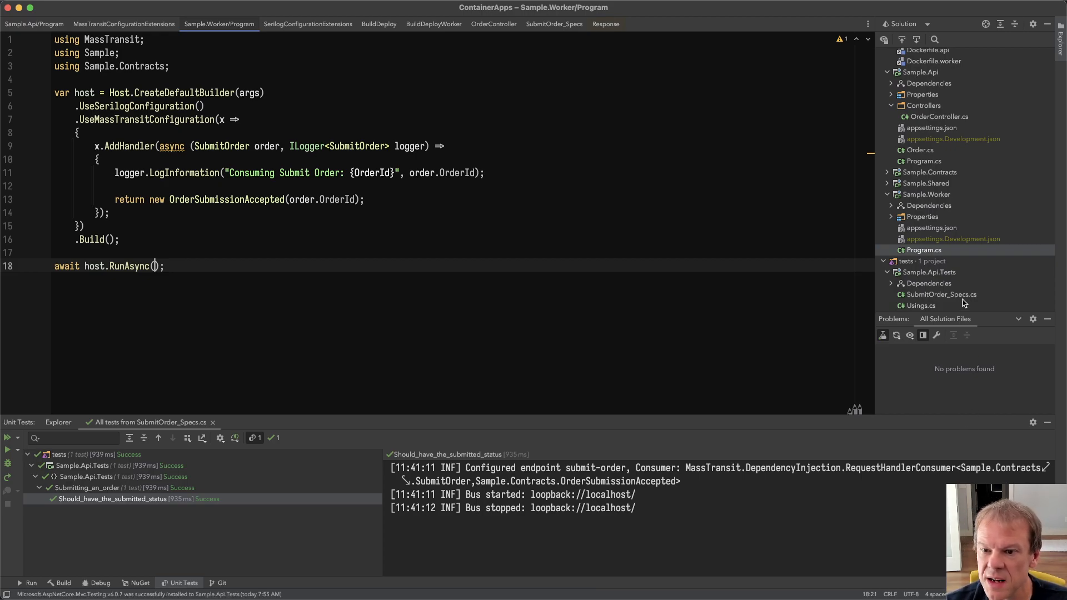
Step: Review the Serilog and MassTransit extensions, noting the ServiceBus connection string and OrderMessage Publish setting
{"action": "left_click", "coordinate": [554, 24]}
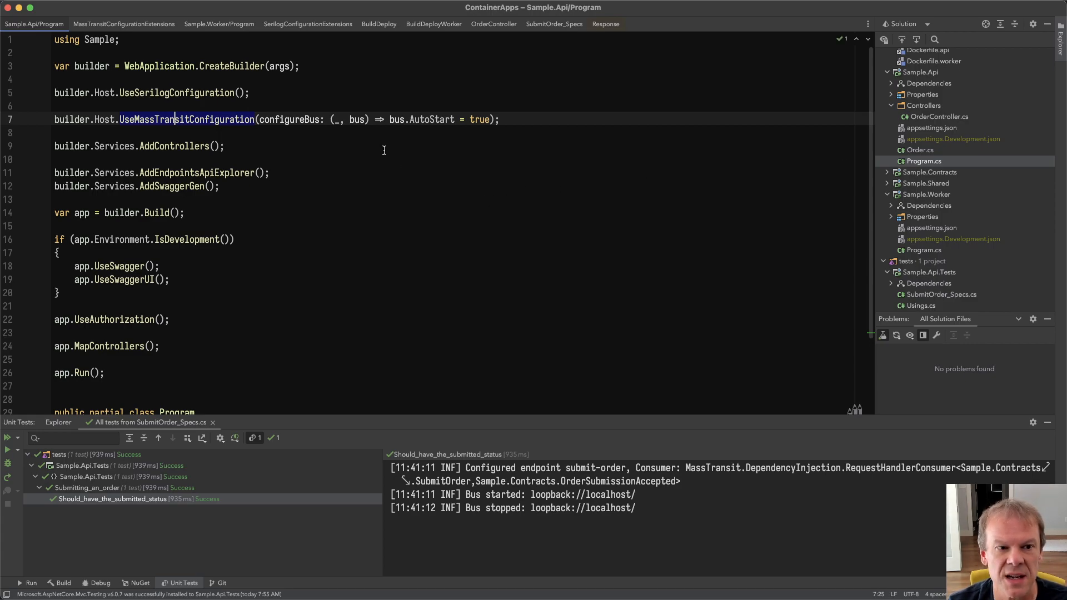
{"action": "mouse_move", "coordinate": [340, 188]}
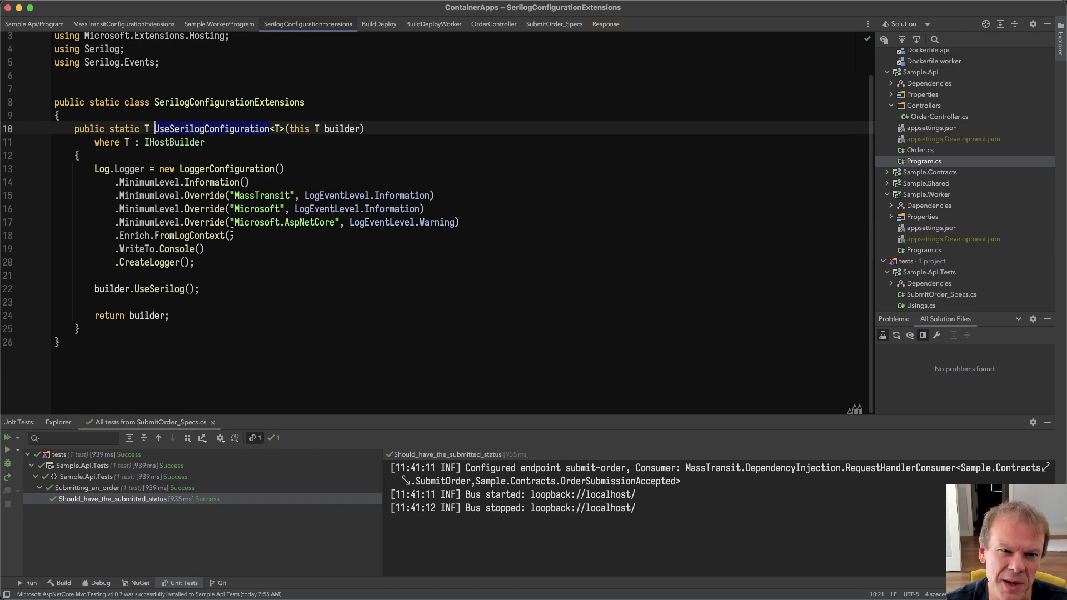
{"action": "mouse_move", "coordinate": [400, 172]}
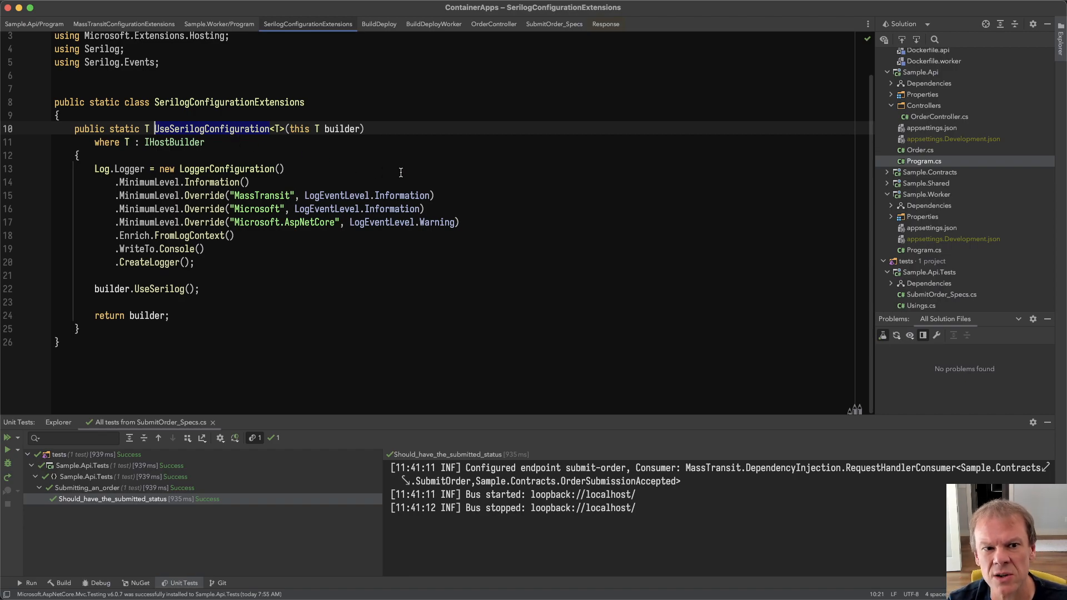
{"action": "left_click", "coordinate": [34, 23]}
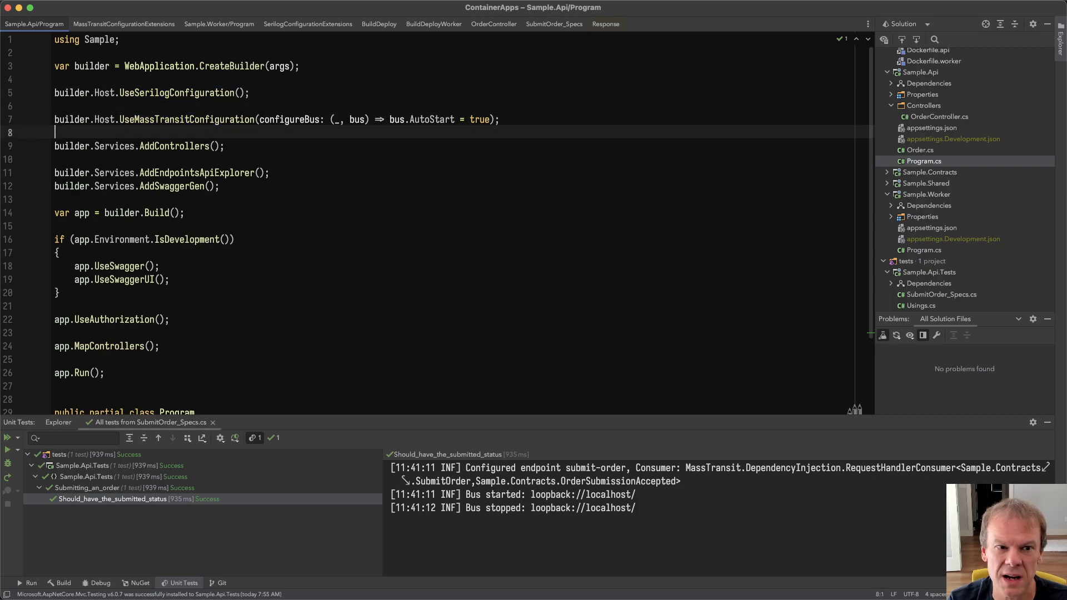
{"action": "left_click", "coordinate": [123, 24]}
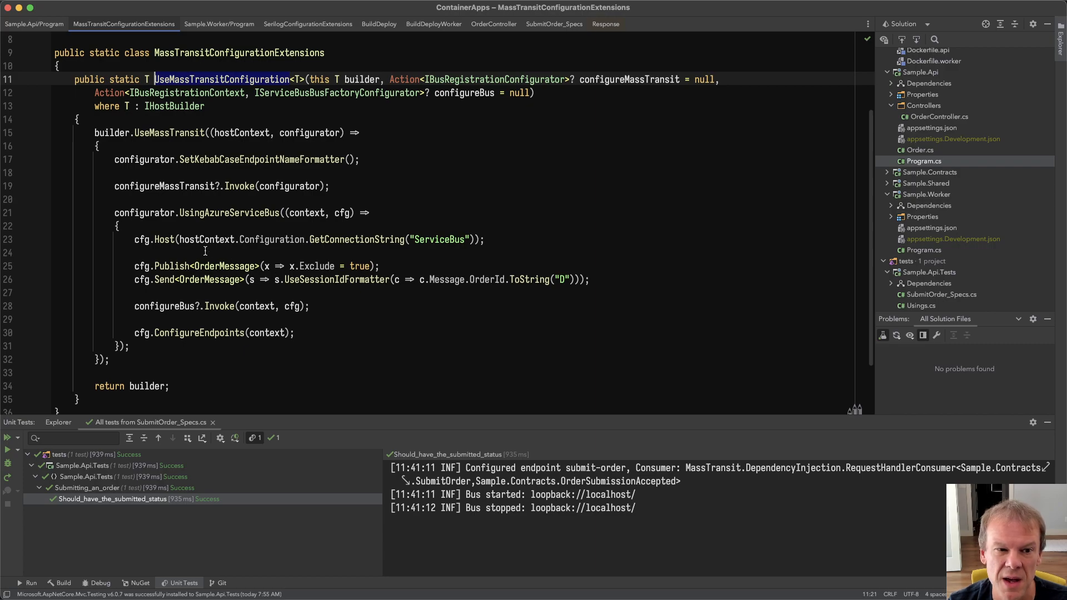
{"action": "double_click", "coordinate": [357, 239]}
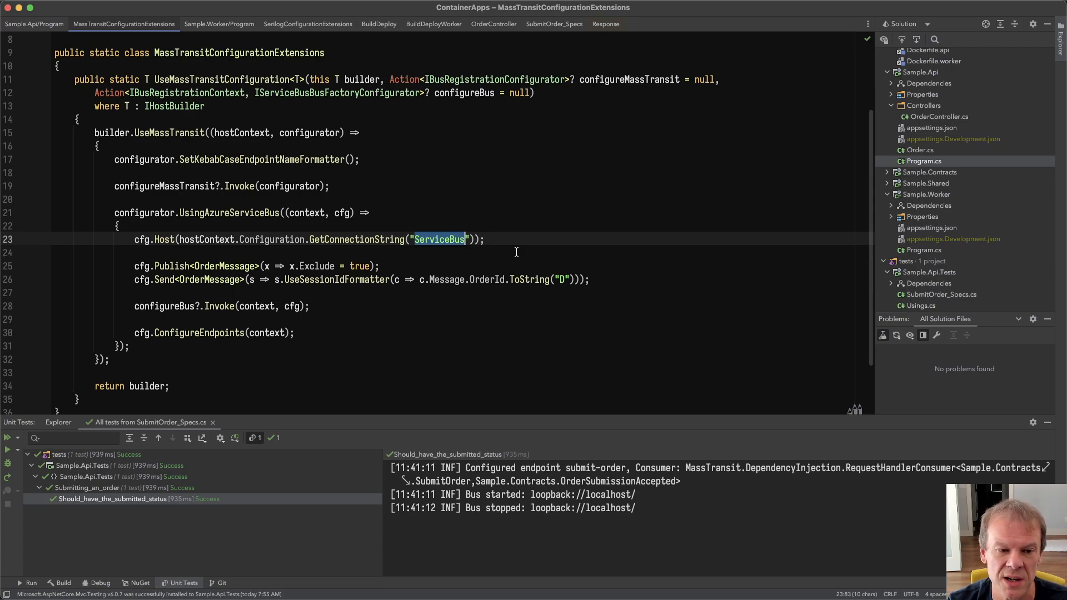
{"action": "double_click", "coordinate": [173, 266]}
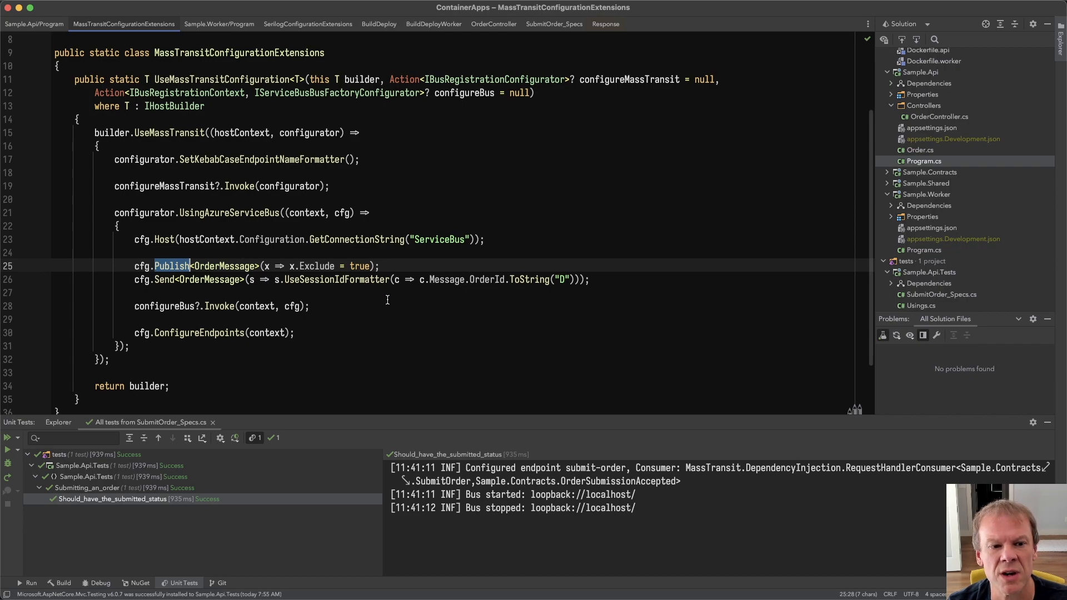
{"action": "double_click", "coordinate": [221, 79]}
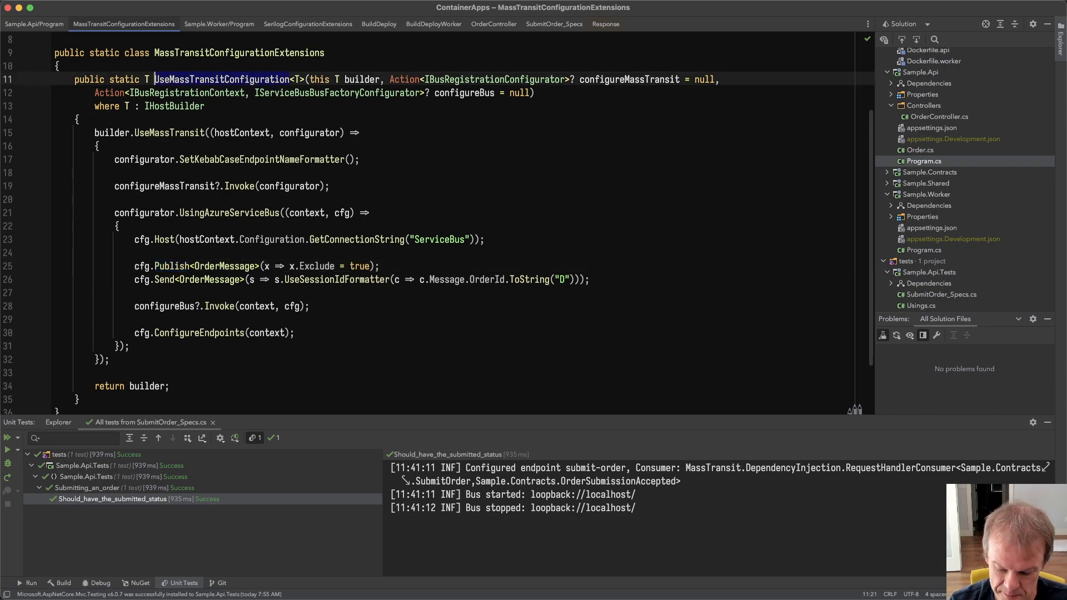
{"action": "left_click", "coordinate": [33, 24]}
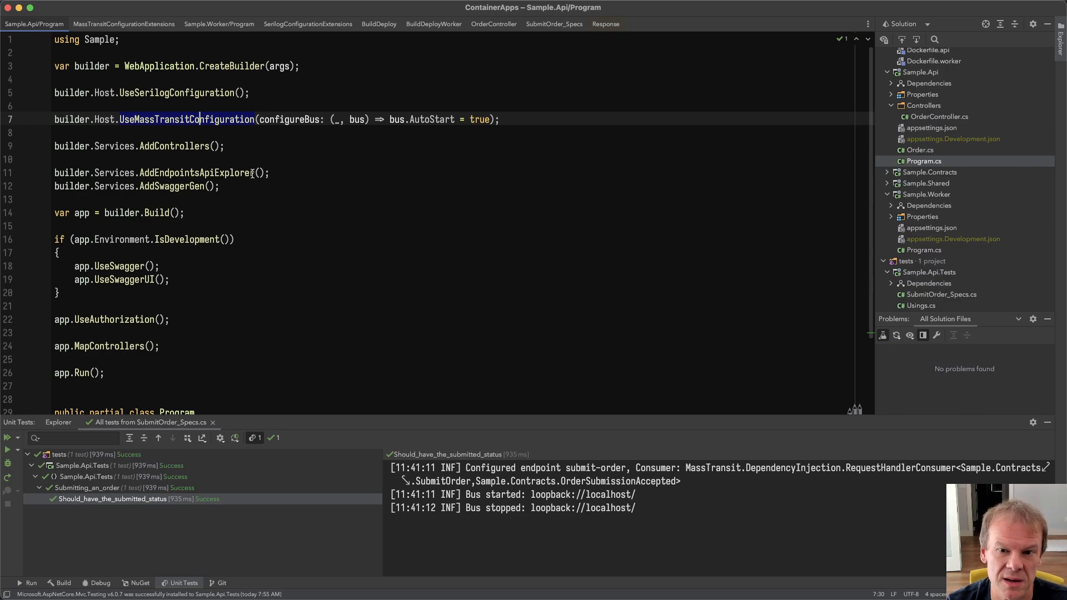
Step: Rerun SubmitOrder_Specs, check OrderController's OrderSubmissionAccepted response, then review AddMassTransitTestHarness
{"action": "left_click", "coordinate": [554, 24]}
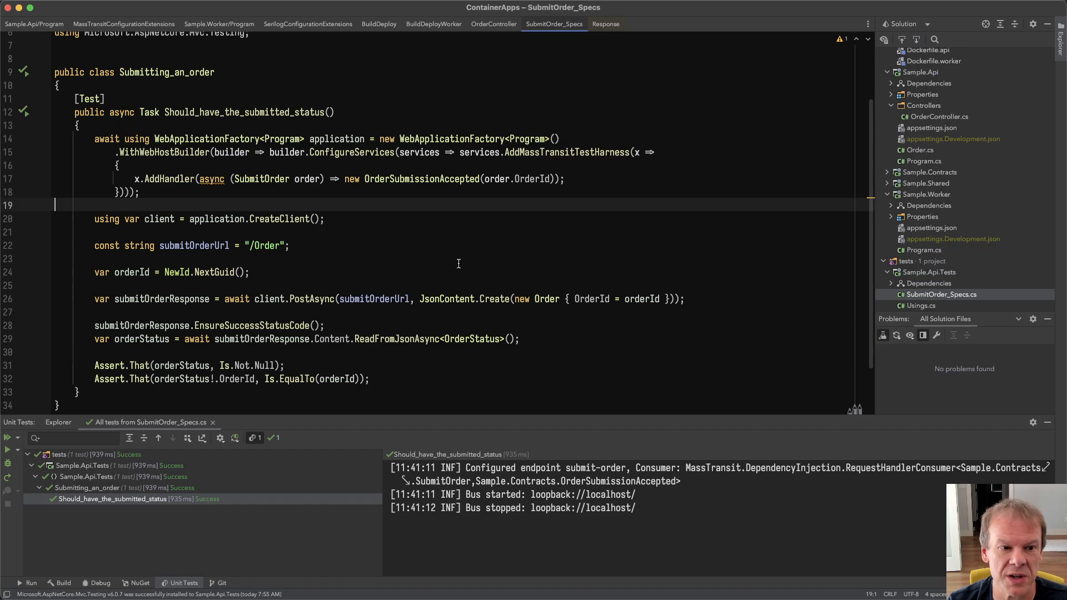
{"action": "left_click", "coordinate": [8, 438]}
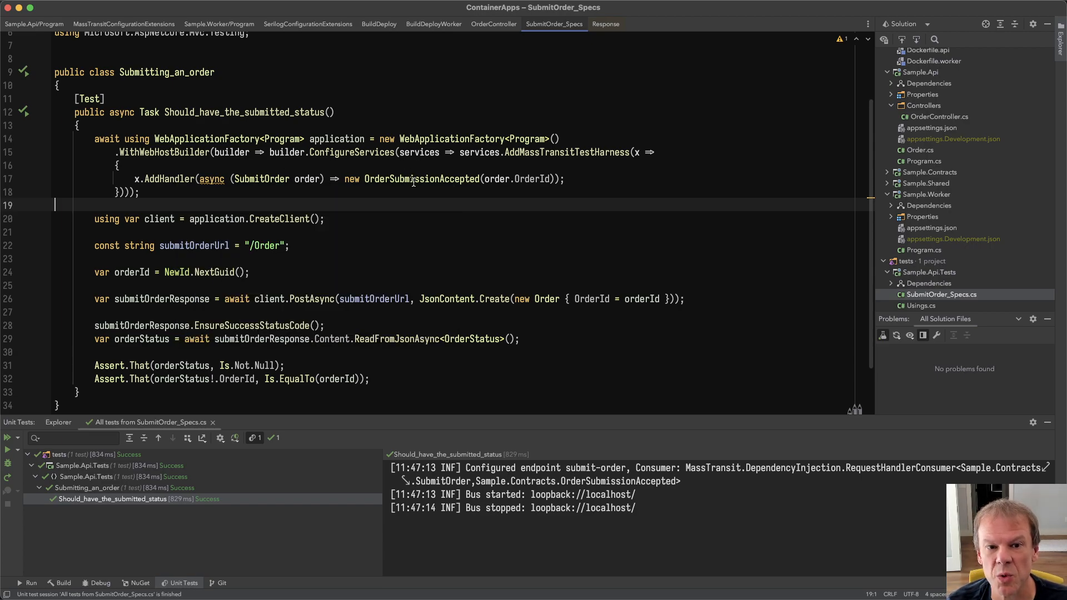
{"action": "mouse_move", "coordinate": [645, 212]}
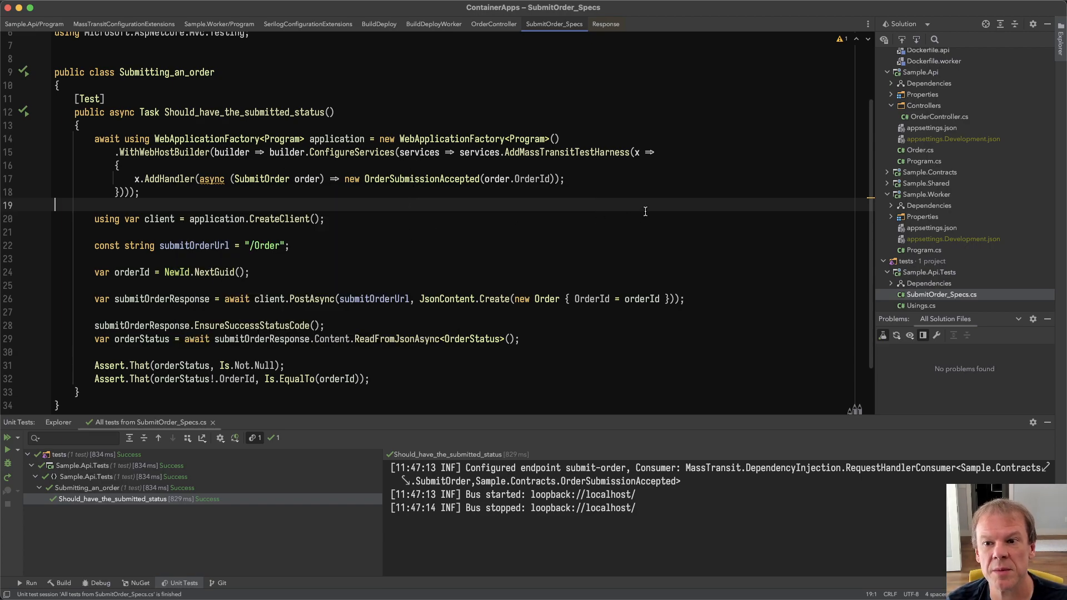
{"action": "left_click", "coordinate": [493, 24]}
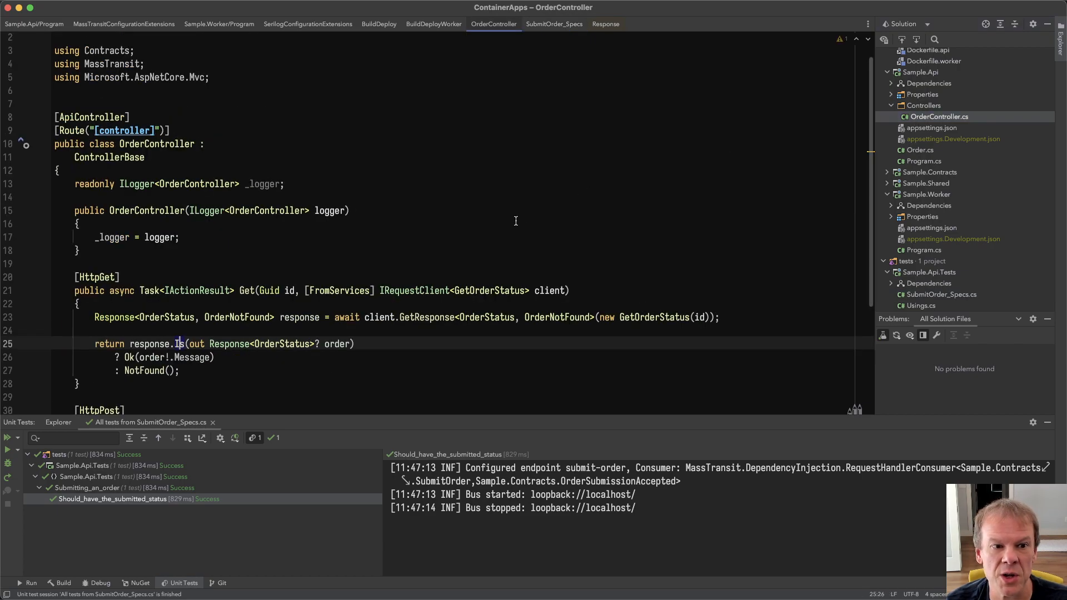
{"action": "scroll", "scroll_direction": "down", "scroll_amount": 3}
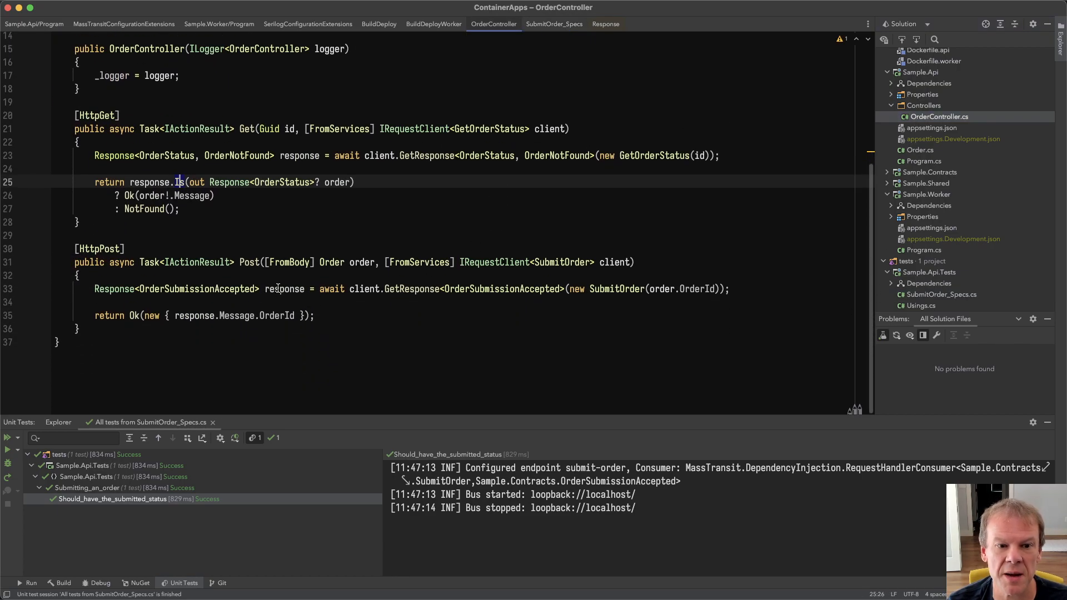
{"action": "mouse_move", "coordinate": [522, 267]}
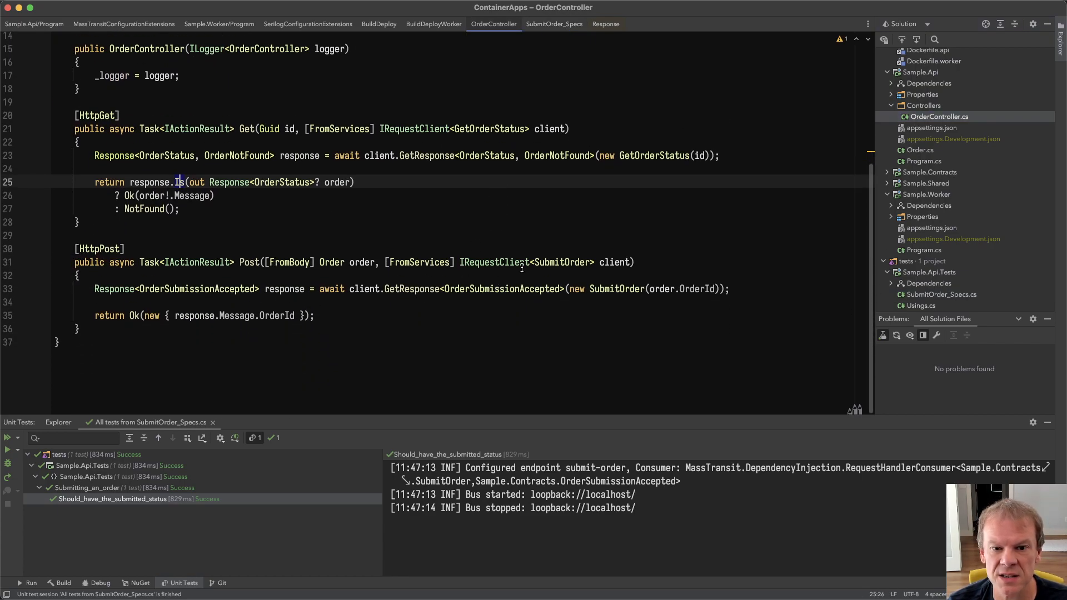
{"action": "double_click", "coordinate": [502, 289]}
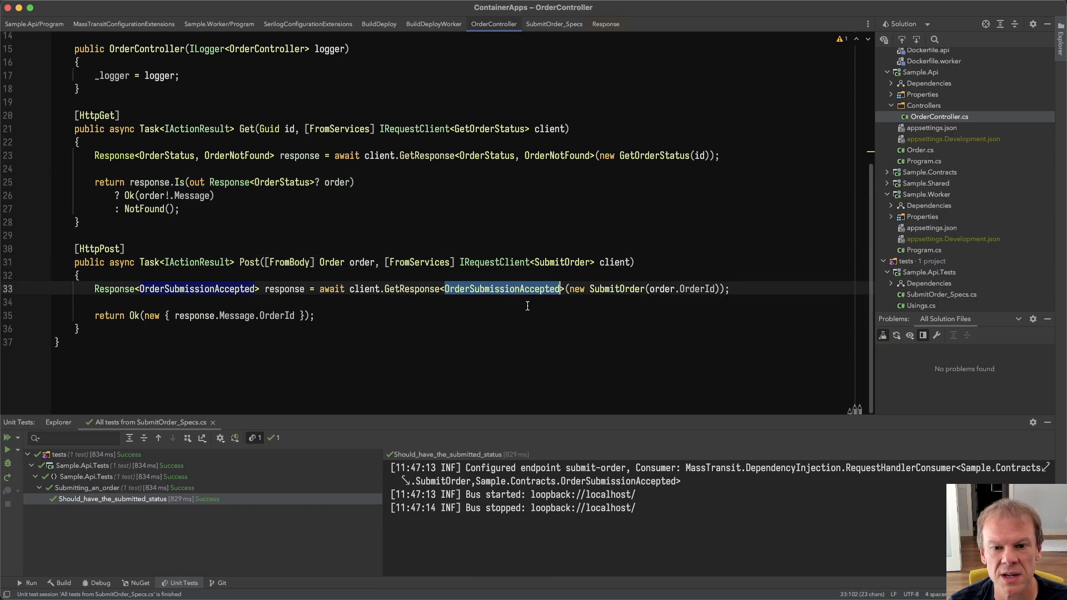
{"action": "mouse_move", "coordinate": [640, 320]}
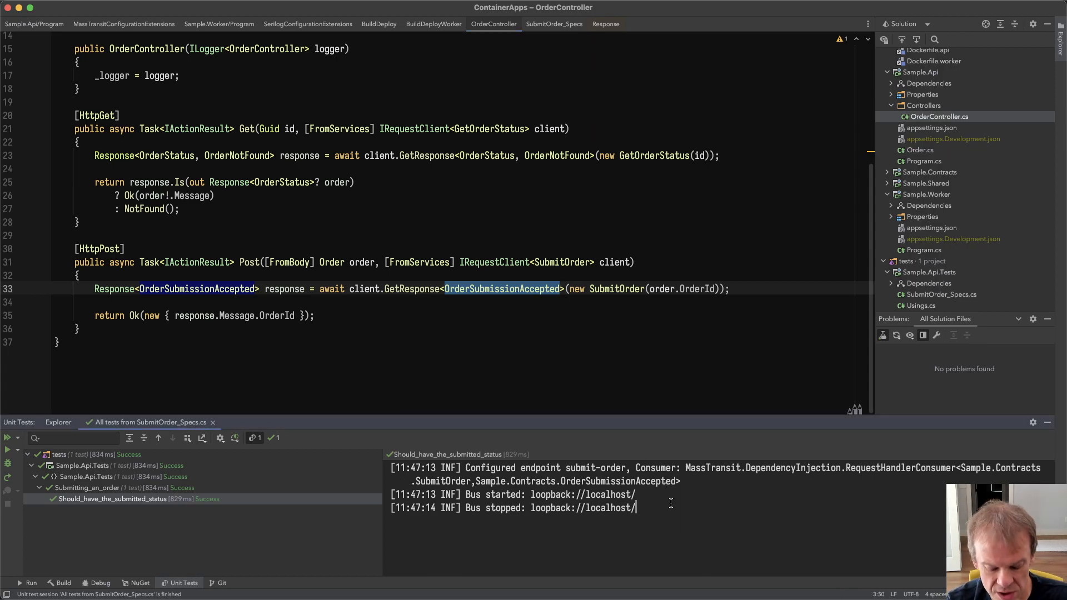
{"action": "left_click", "coordinate": [554, 24]}
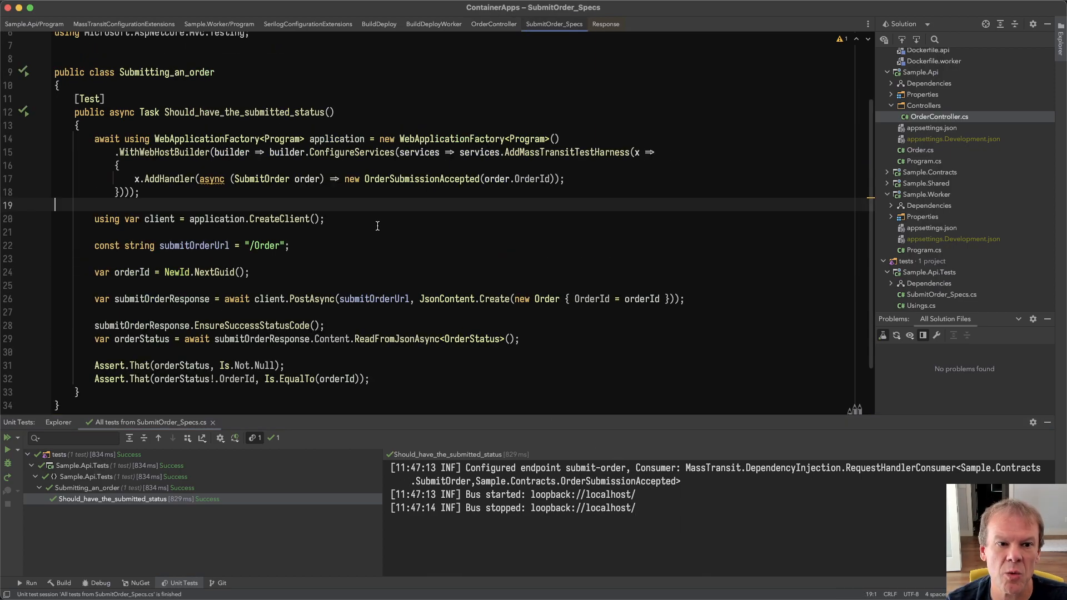
{"action": "double_click", "coordinate": [567, 152]}
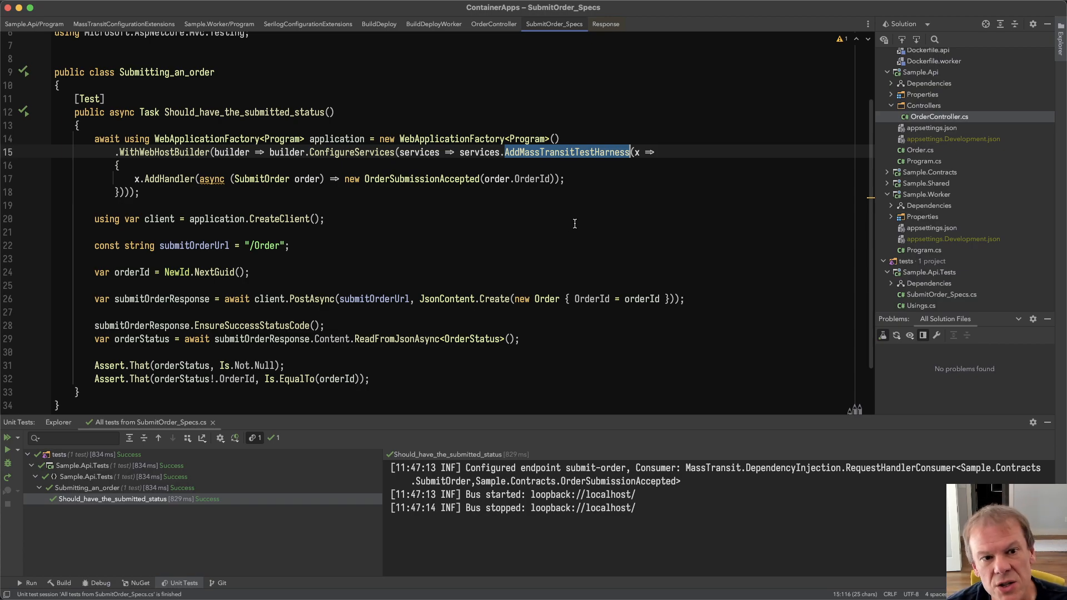
{"action": "mouse_move", "coordinate": [972, 229]}
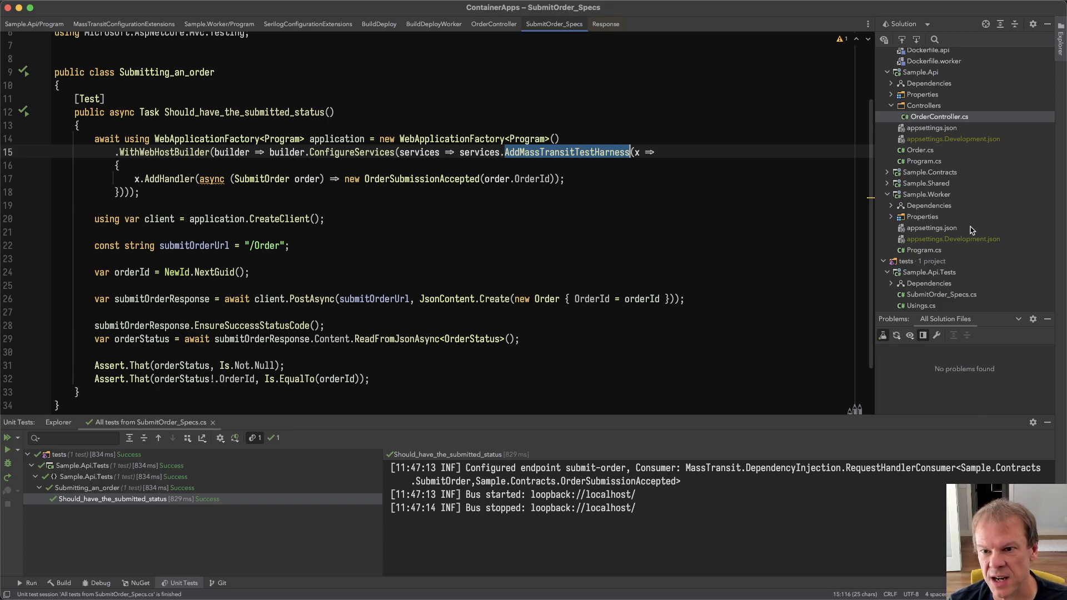
Step: Review Sample.Worker's Program file, highlighting the SubmitOrder message type in its handler
{"action": "left_click", "coordinate": [219, 24]}
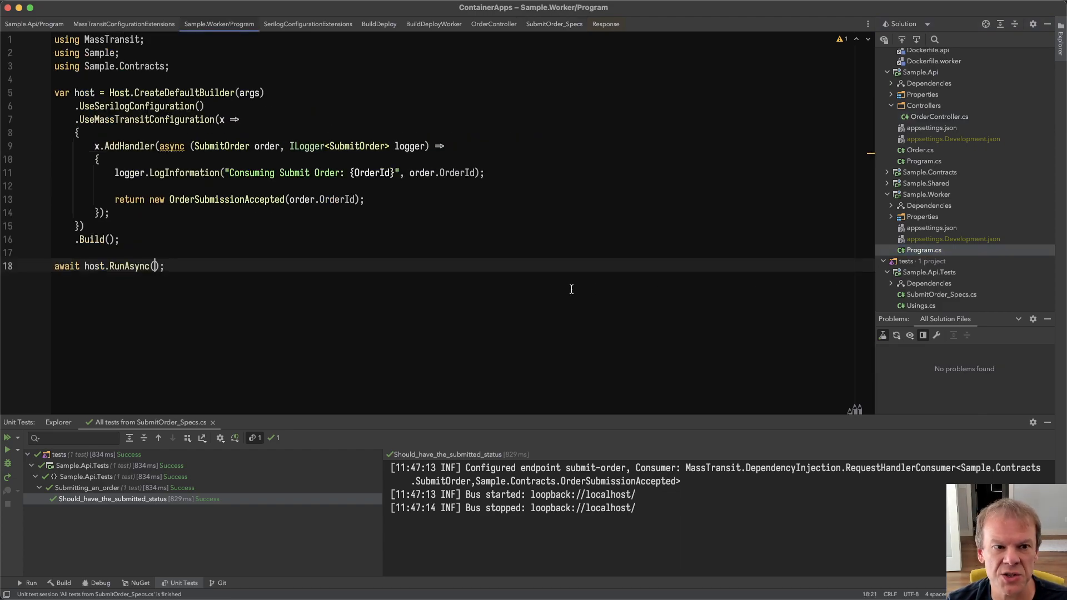
{"action": "double_click", "coordinate": [147, 119]}
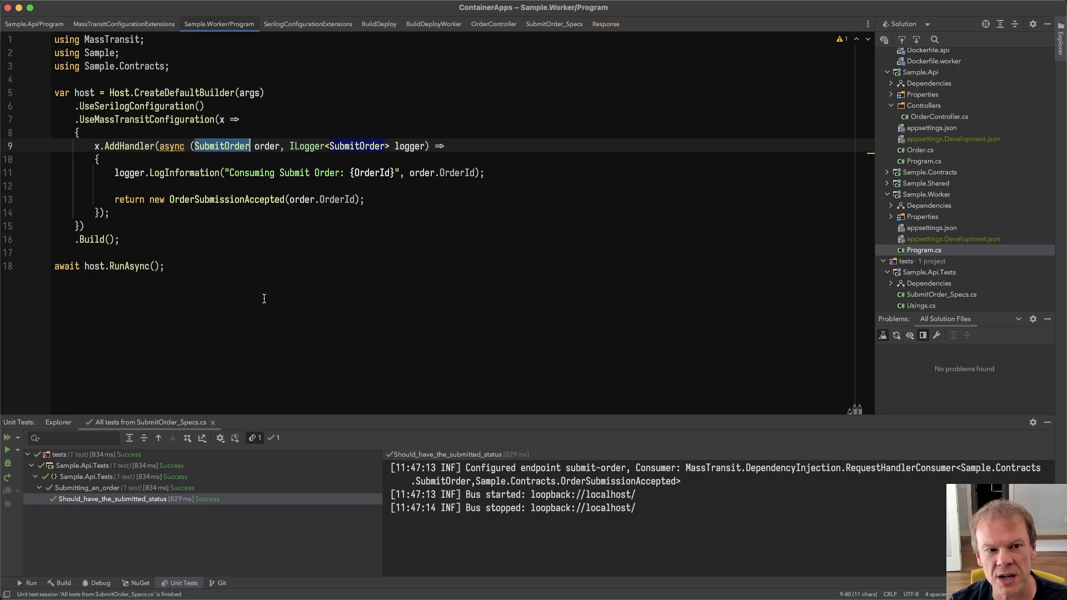
{"action": "mouse_move", "coordinate": [369, 180]}
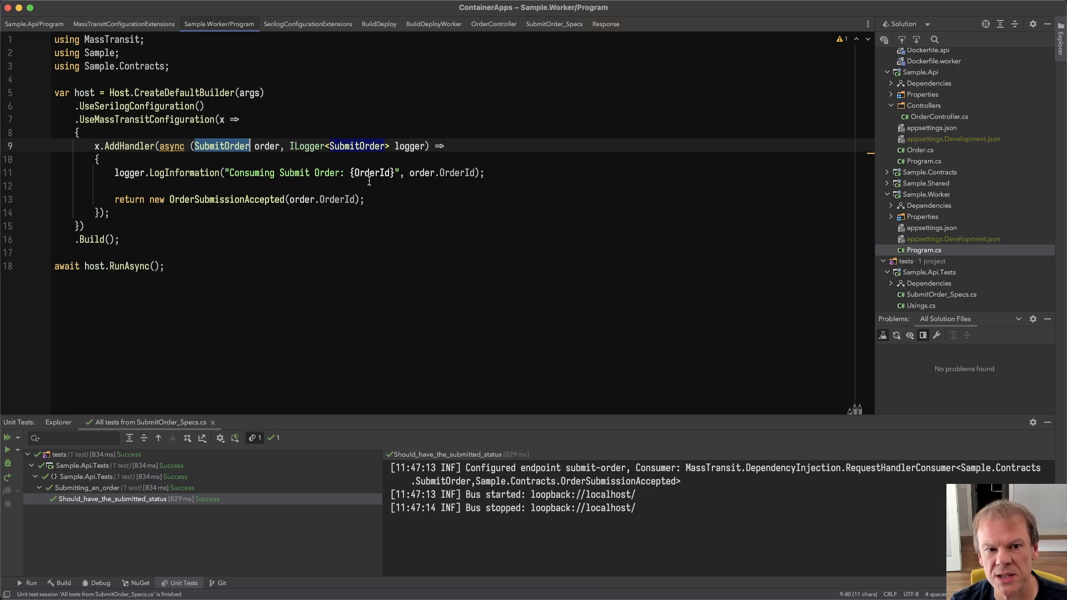
{"action": "mouse_move", "coordinate": [242, 228]}
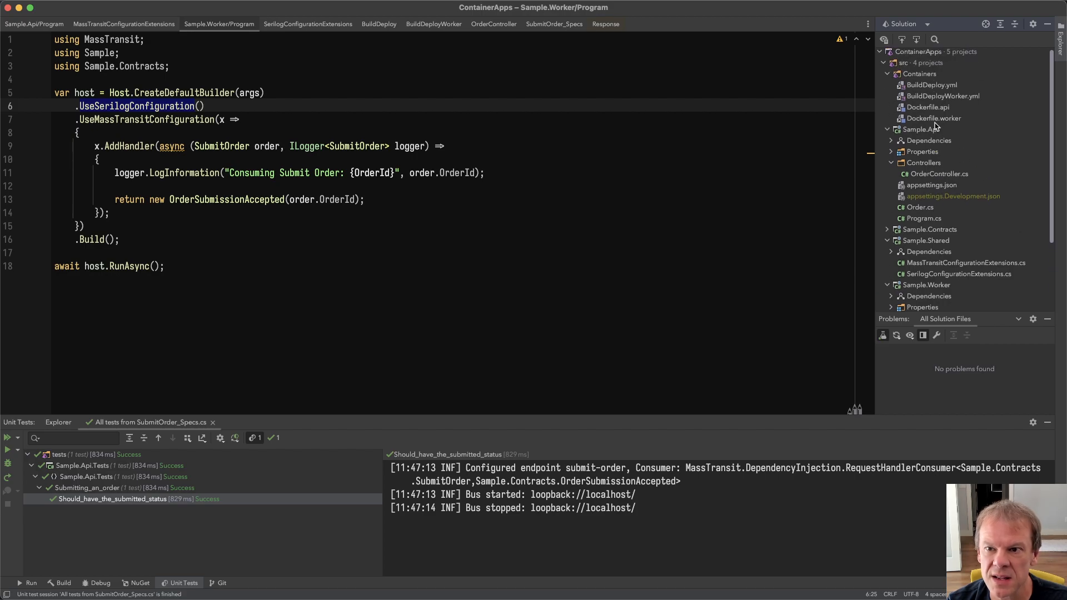
Step: View Dockerfile.api, then Dockerfile.worker from the Containers folder
{"action": "left_click", "coordinate": [929, 107]}
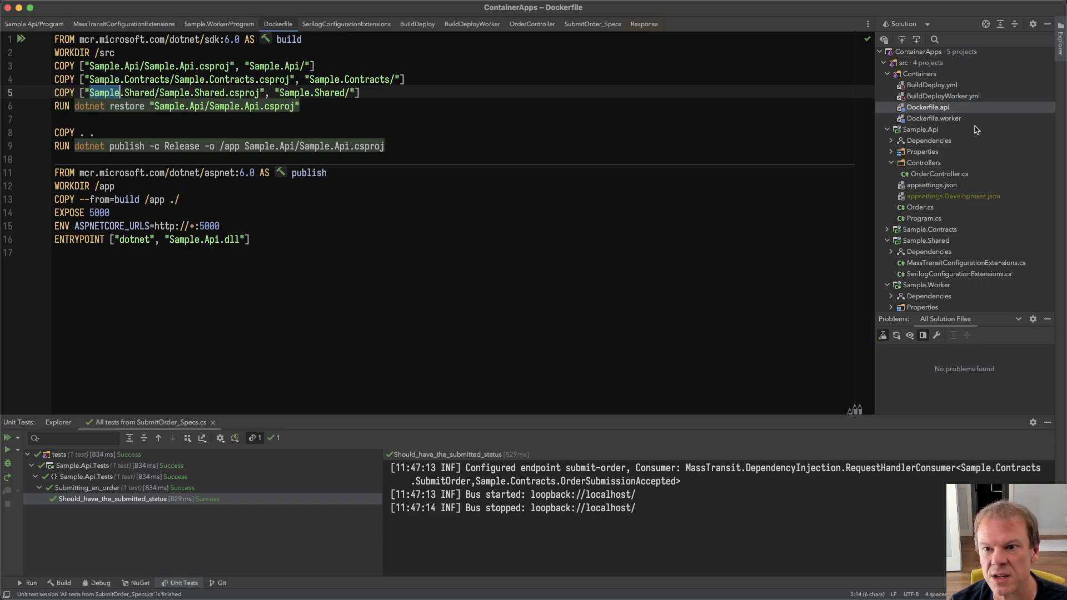
{"action": "left_click", "coordinate": [933, 118]}
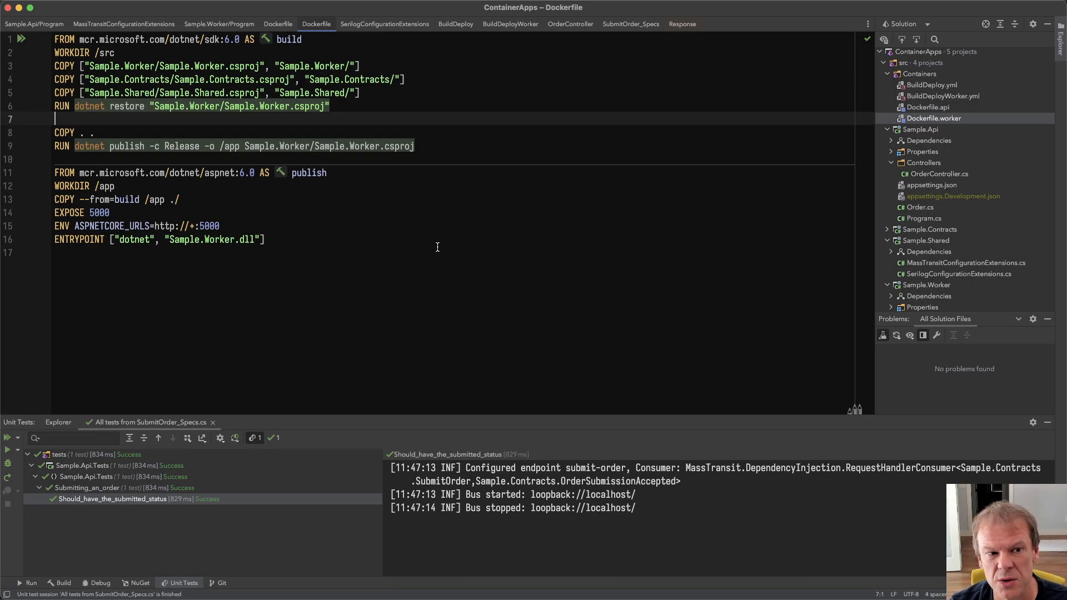
{"action": "left_click", "coordinate": [180, 199]}
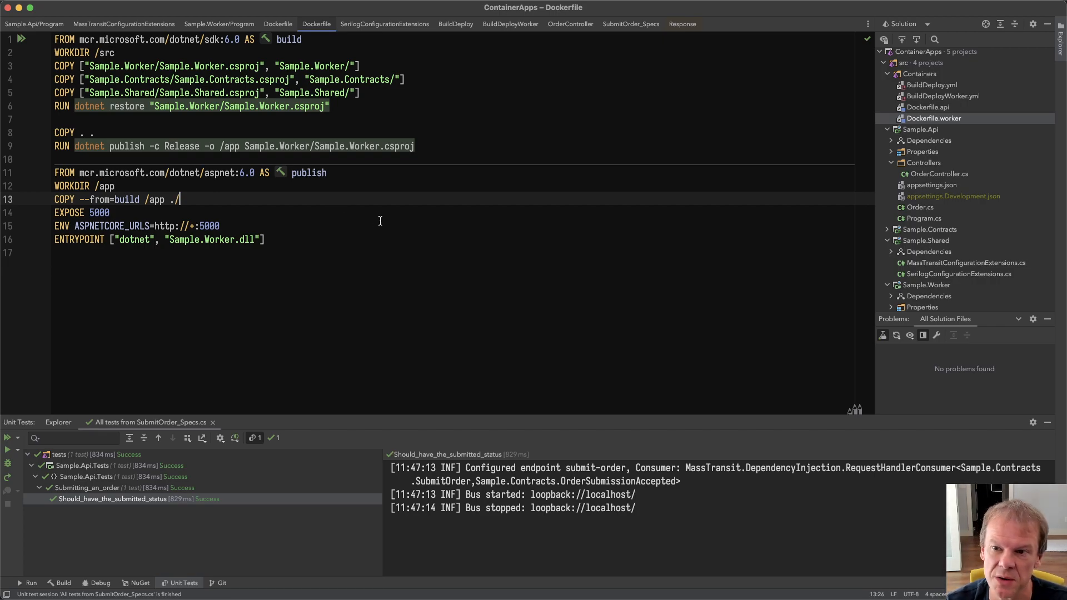
{"action": "mouse_move", "coordinate": [956, 165]}
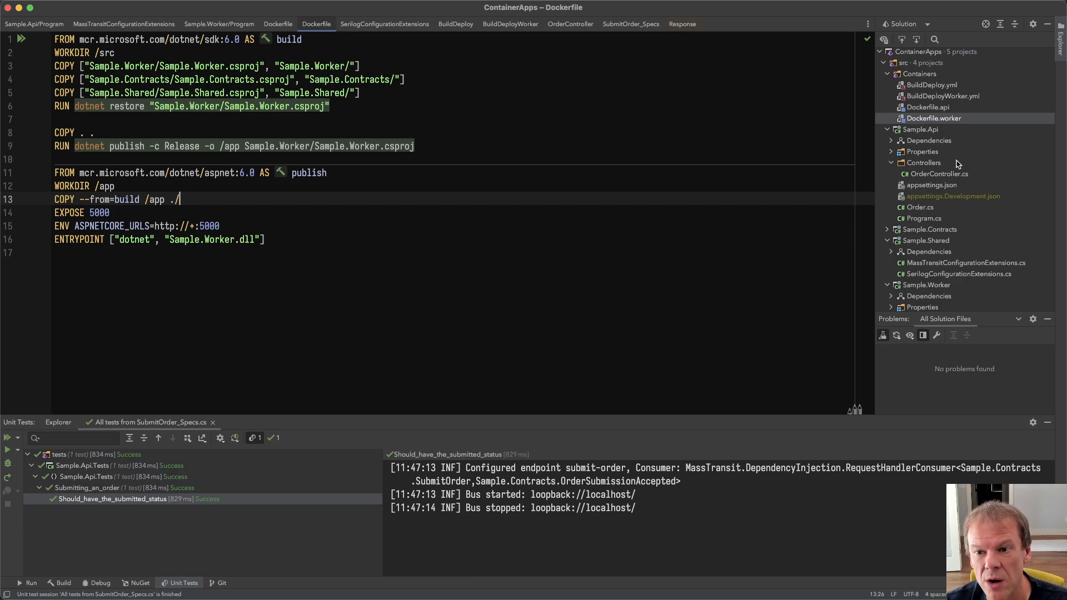
{"action": "mouse_move", "coordinate": [930, 88]}
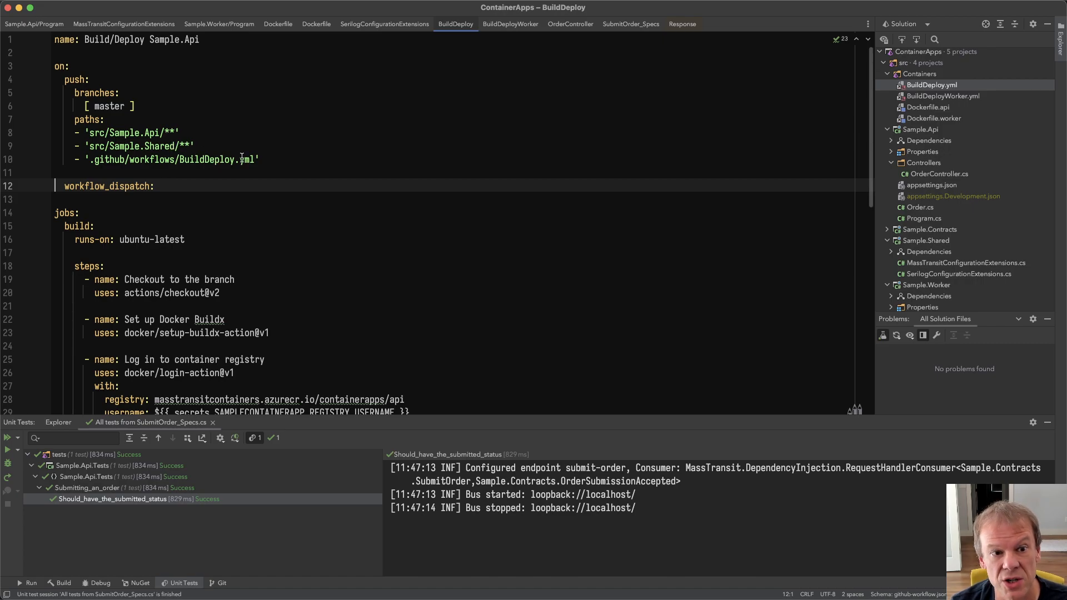
{"action": "scroll", "scroll_direction": "down", "scroll_amount": 3}
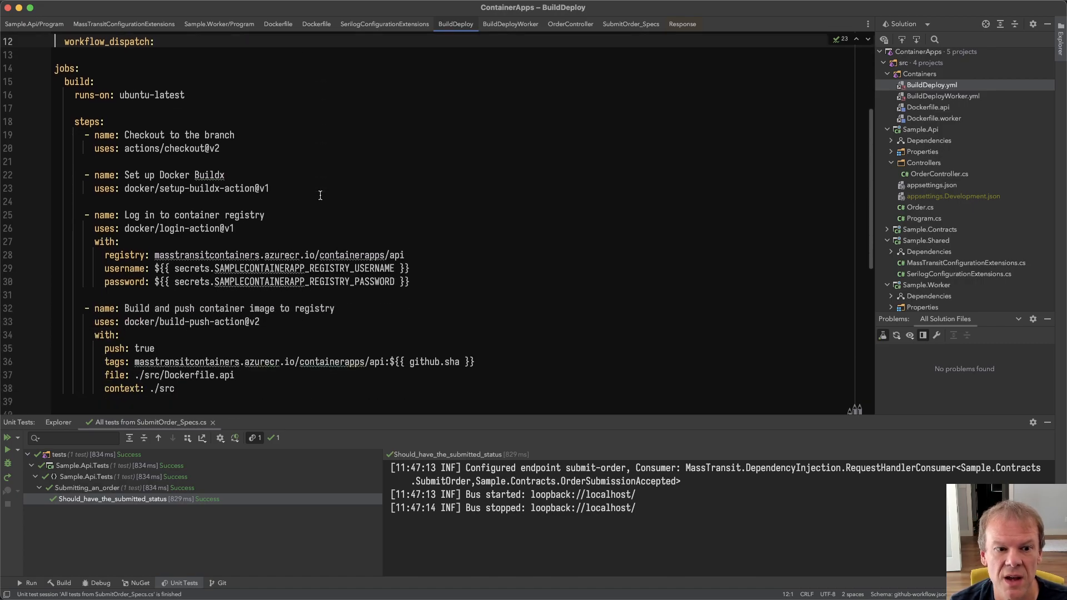
{"action": "scroll", "scroll_direction": "down", "scroll_amount": 3}
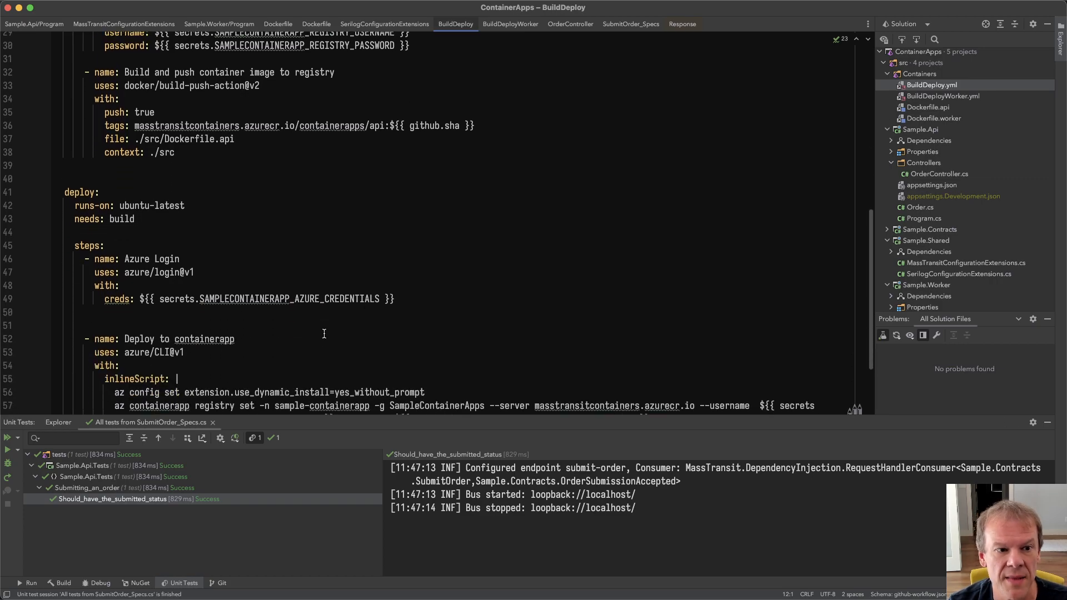
{"action": "scroll", "scroll_direction": "down", "scroll_amount": 3}
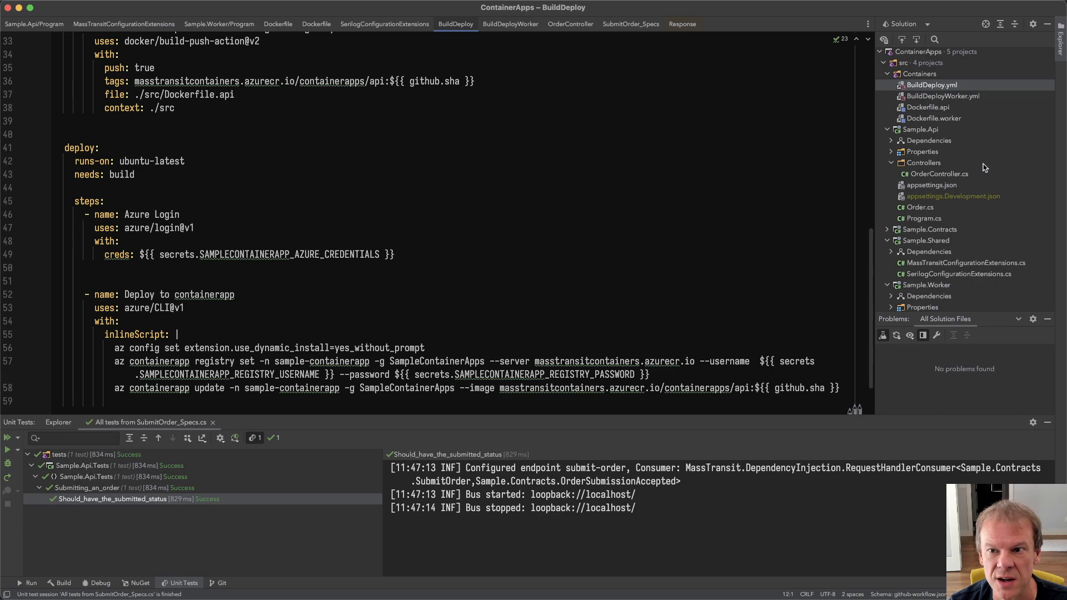
{"action": "left_click", "coordinate": [510, 24]}
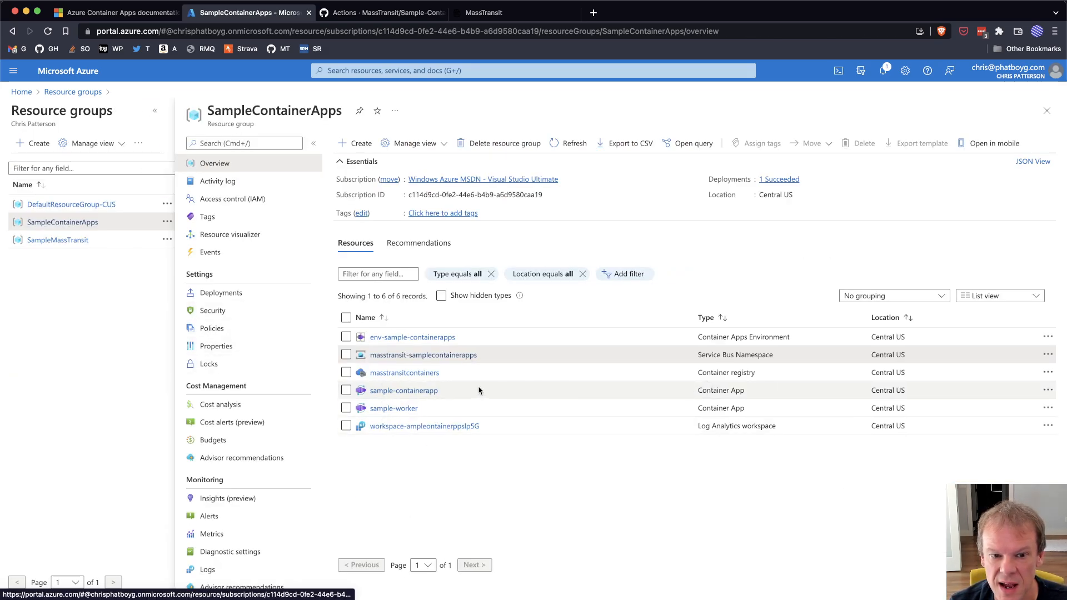
Step: Chart sample-containerapp's Replica Count metric on its Metrics page
{"action": "left_click", "coordinate": [403, 391]}
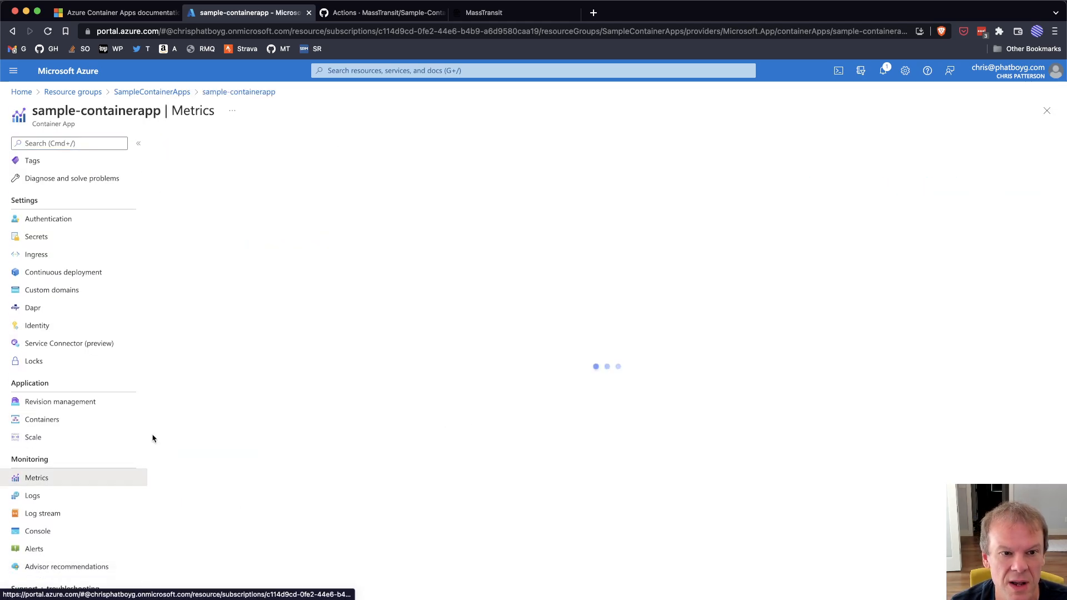
{"action": "left_click", "coordinate": [424, 223]}
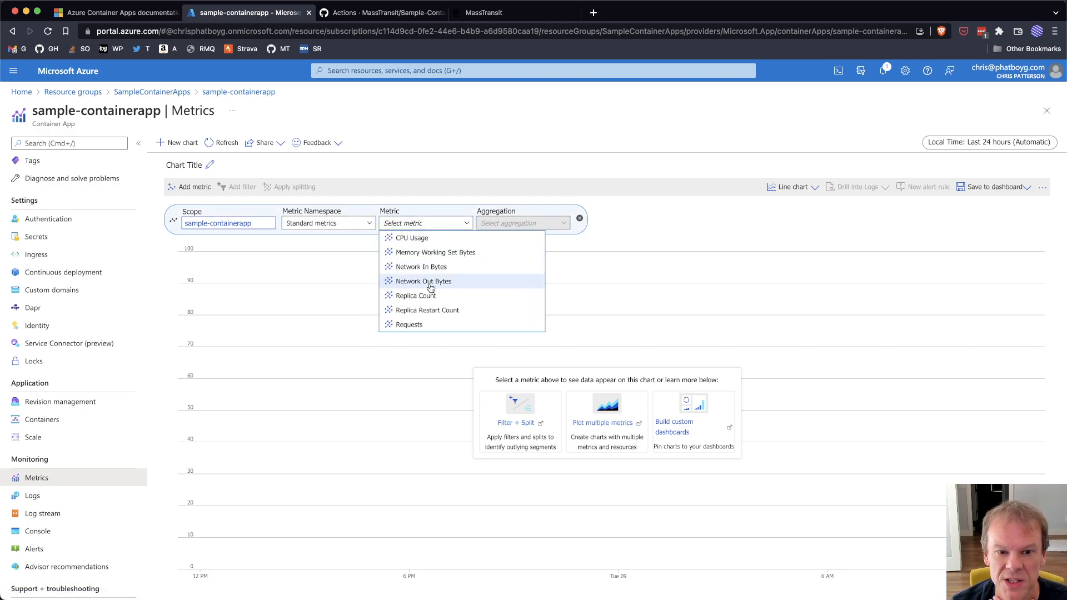
{"action": "left_click", "coordinate": [415, 295]}
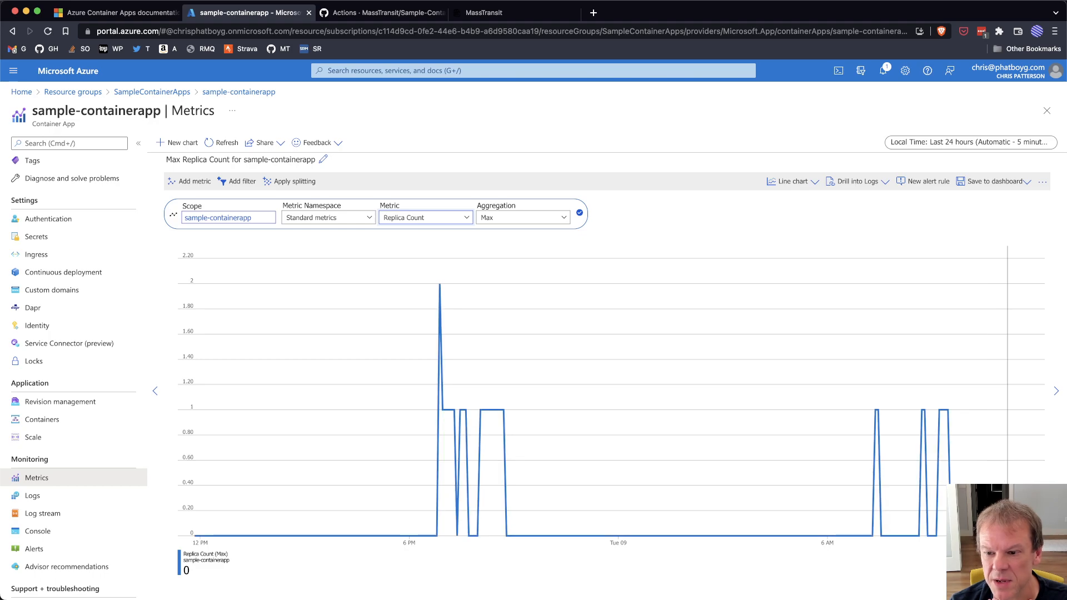
{"action": "mouse_move", "coordinate": [773, 425]}
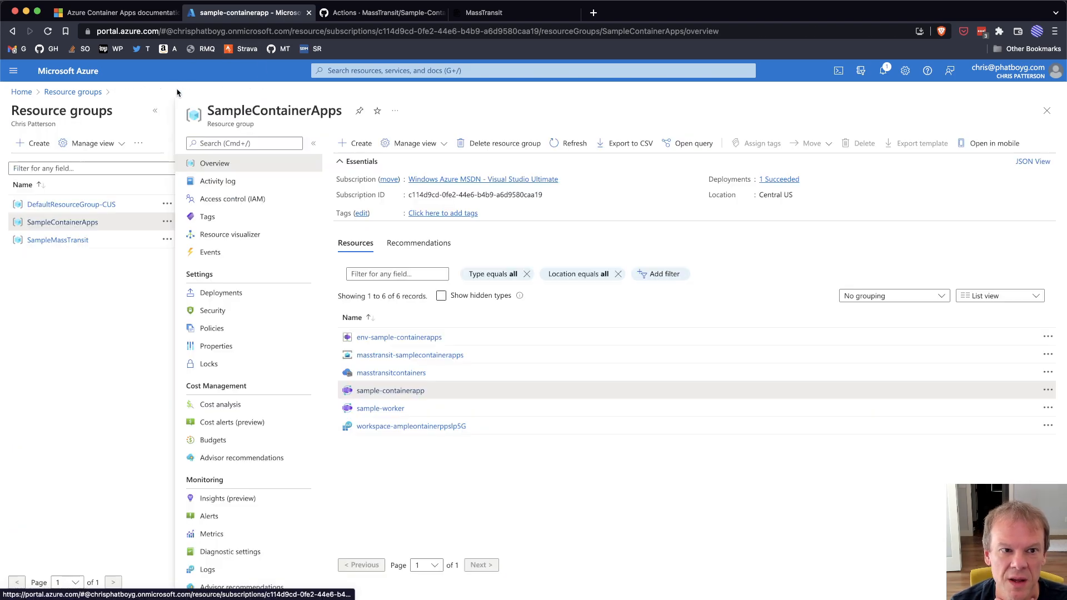
Step: Chart the Replica Count metric on sample-worker's Metrics page
{"action": "left_click", "coordinate": [379, 407]}
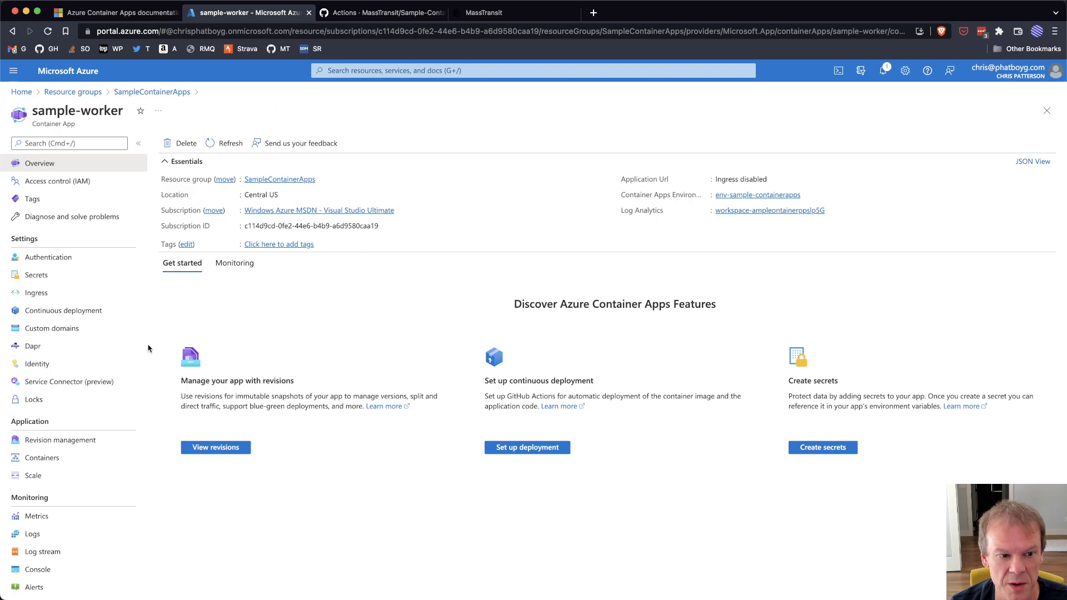
{"action": "left_click", "coordinate": [36, 516]}
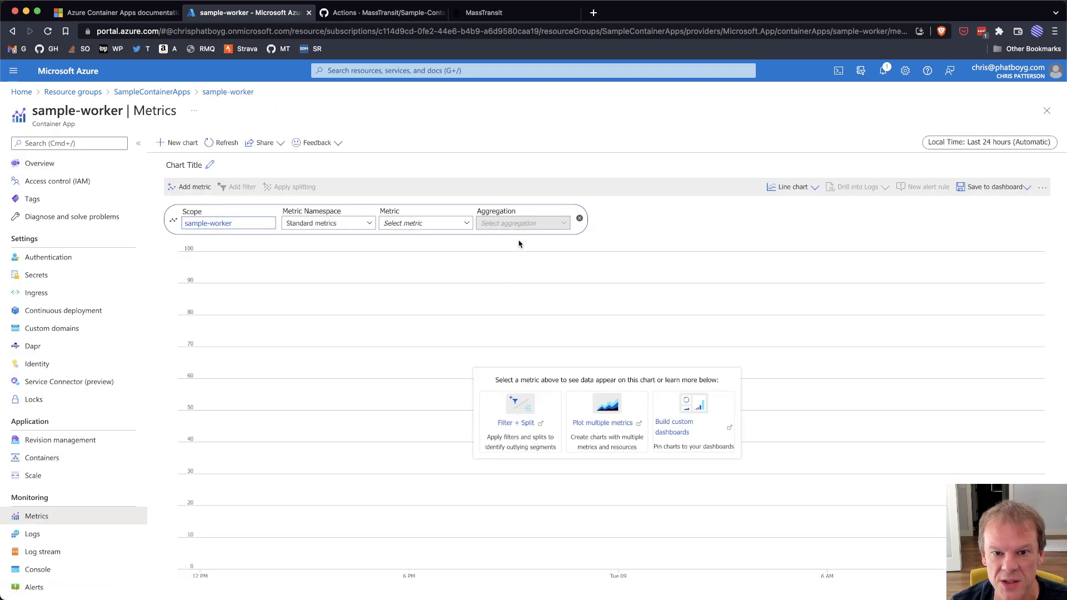
{"action": "left_click", "coordinate": [424, 218]}
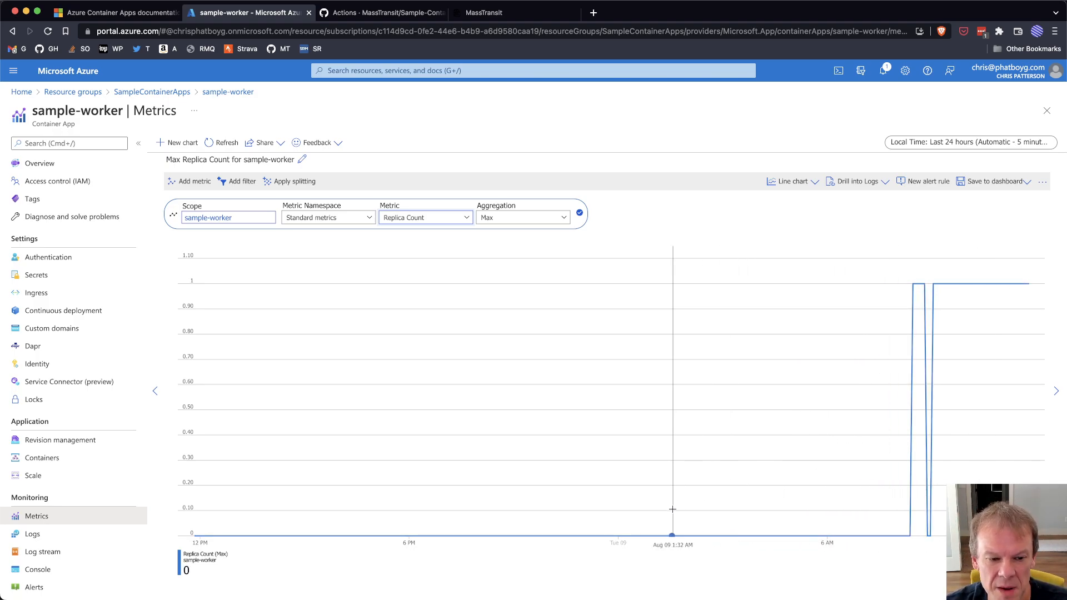
{"action": "mouse_move", "coordinate": [655, 481]}
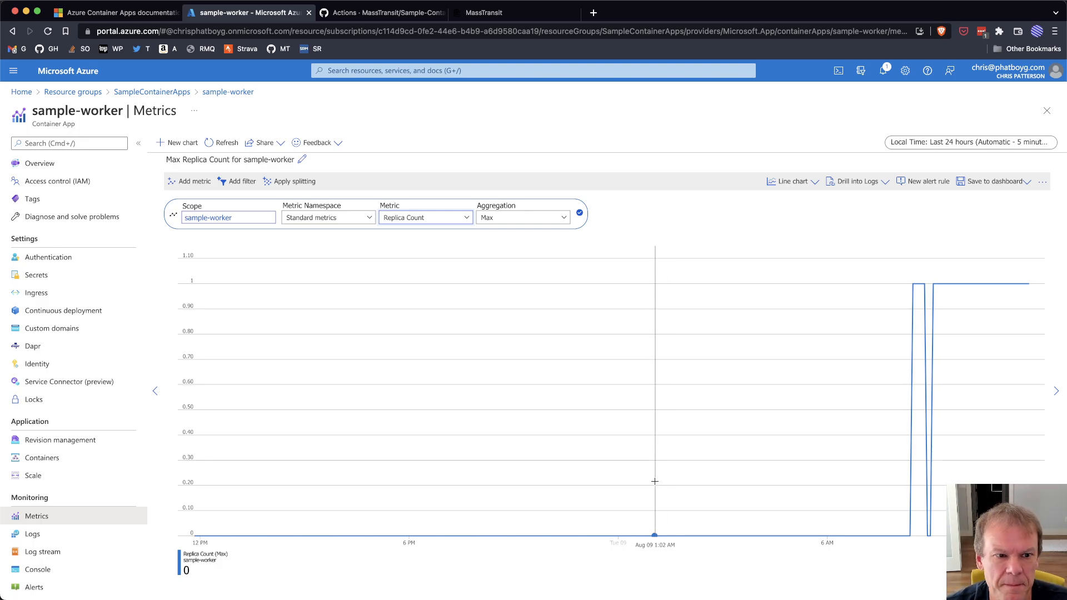
Step: Switch the Replica Count aggregation from Avg to Max, then to Sum
{"action": "left_click", "coordinate": [522, 217]}
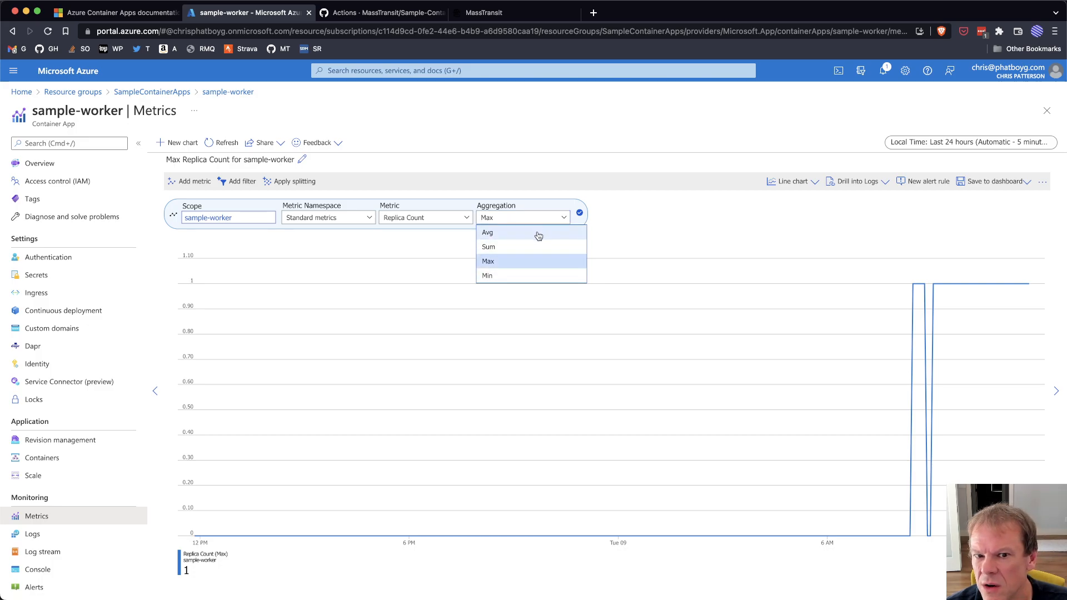
{"action": "left_click", "coordinate": [488, 233]}
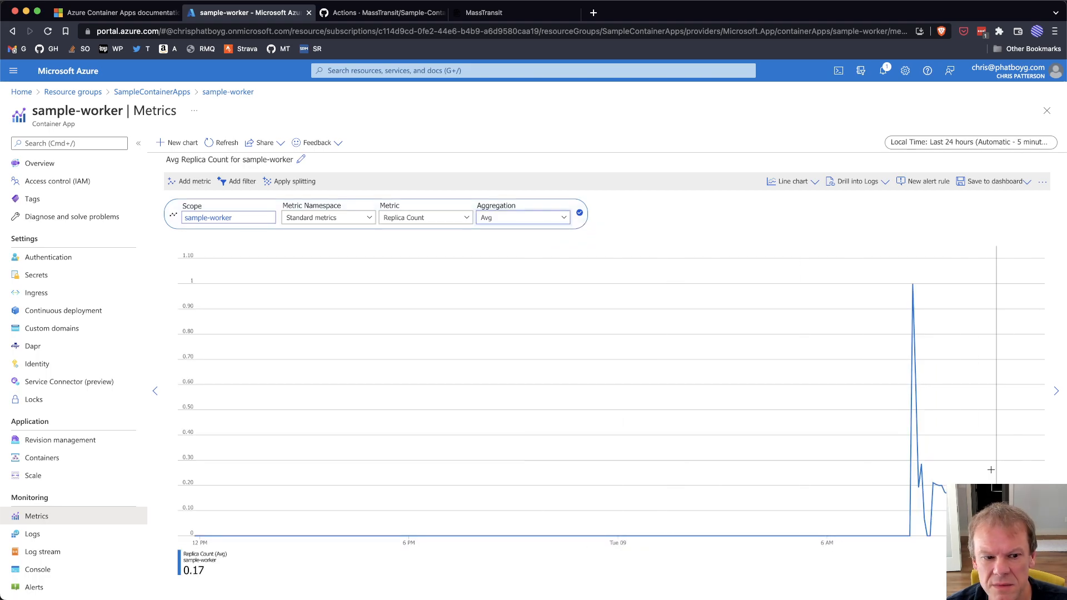
{"action": "left_click", "coordinate": [522, 217]}
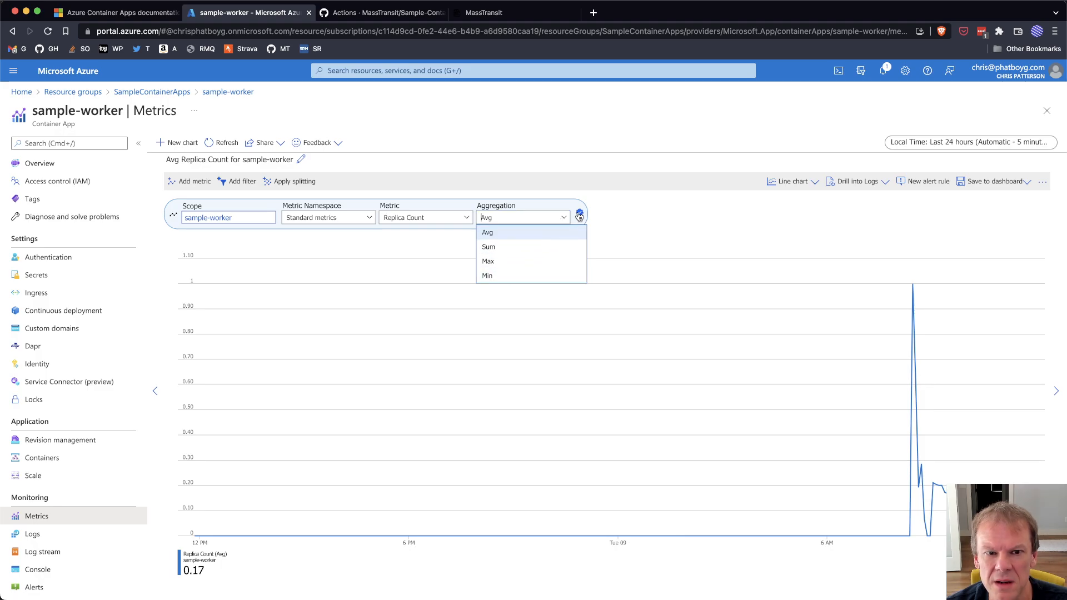
{"action": "left_click", "coordinate": [425, 218]}
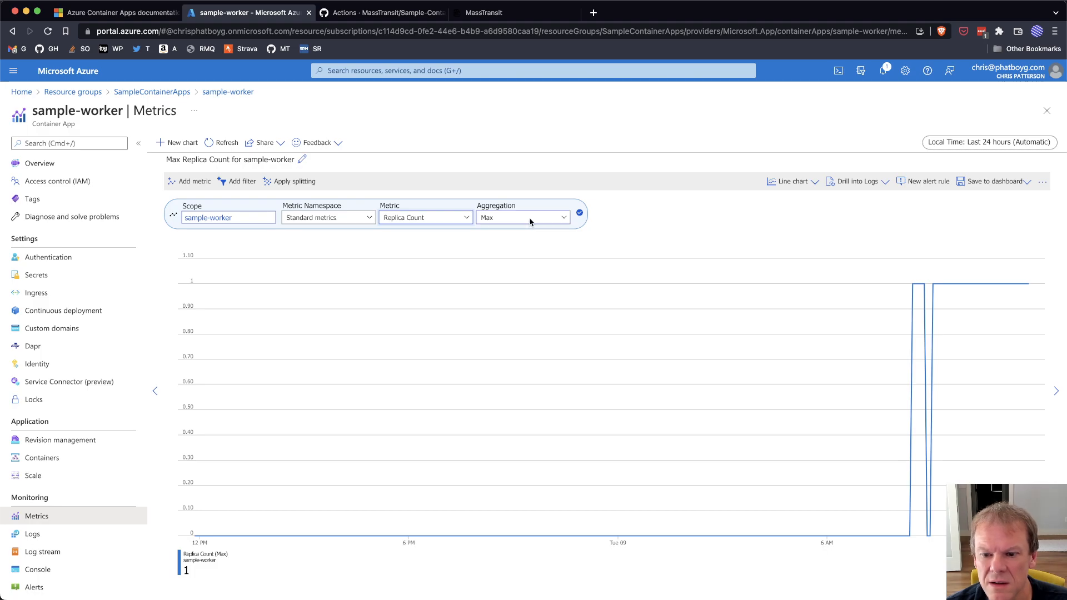
{"action": "left_click", "coordinate": [522, 217]}
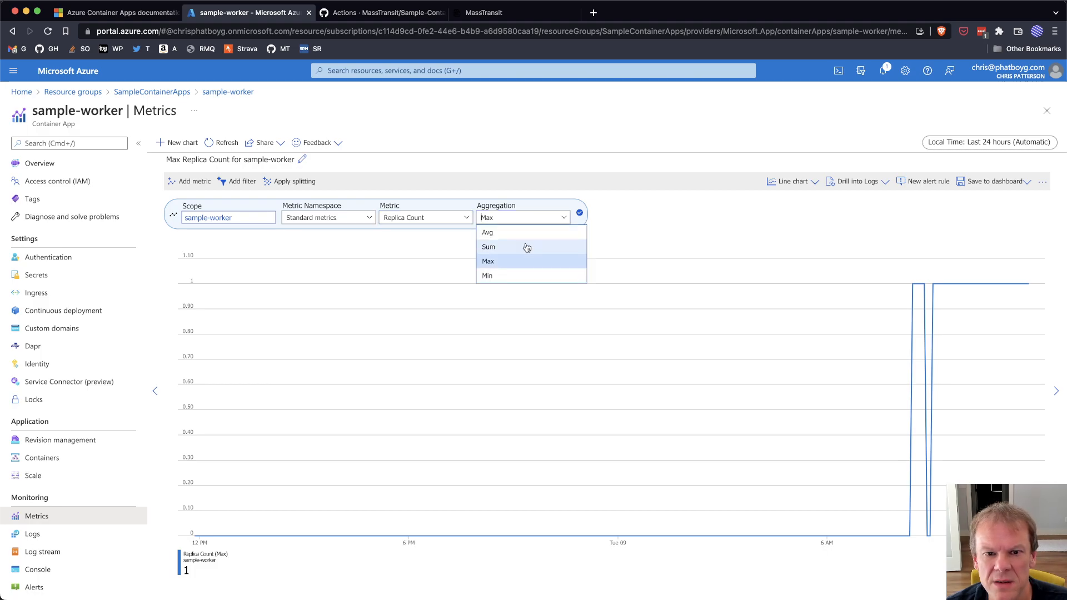
{"action": "left_click", "coordinate": [489, 246]}
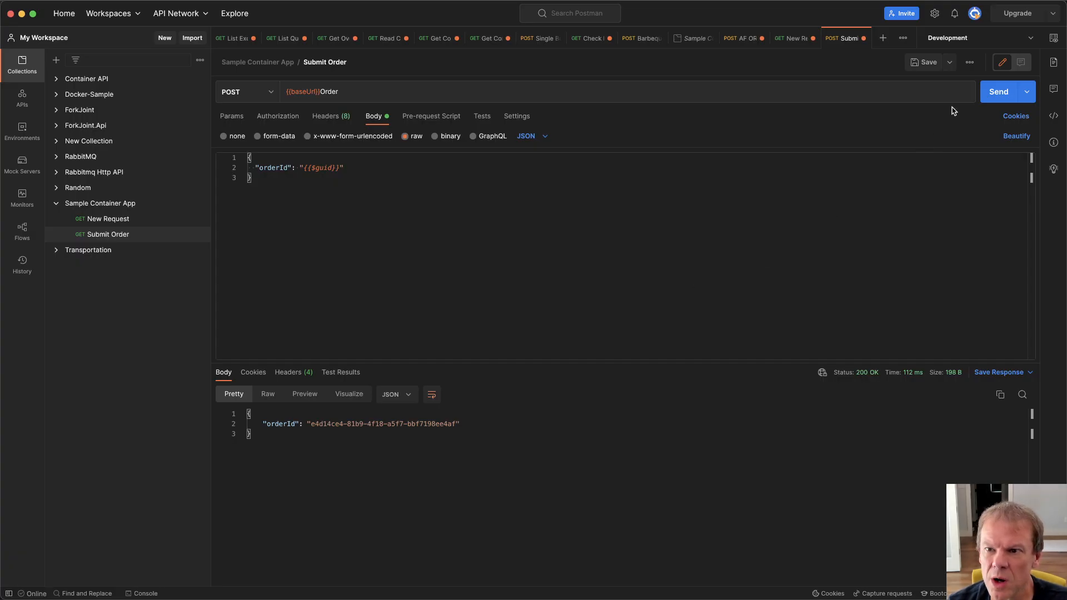
Step: Send the Submit Order POST request three times, each returning 200 OK with an orderId
{"action": "left_click", "coordinate": [999, 91]}
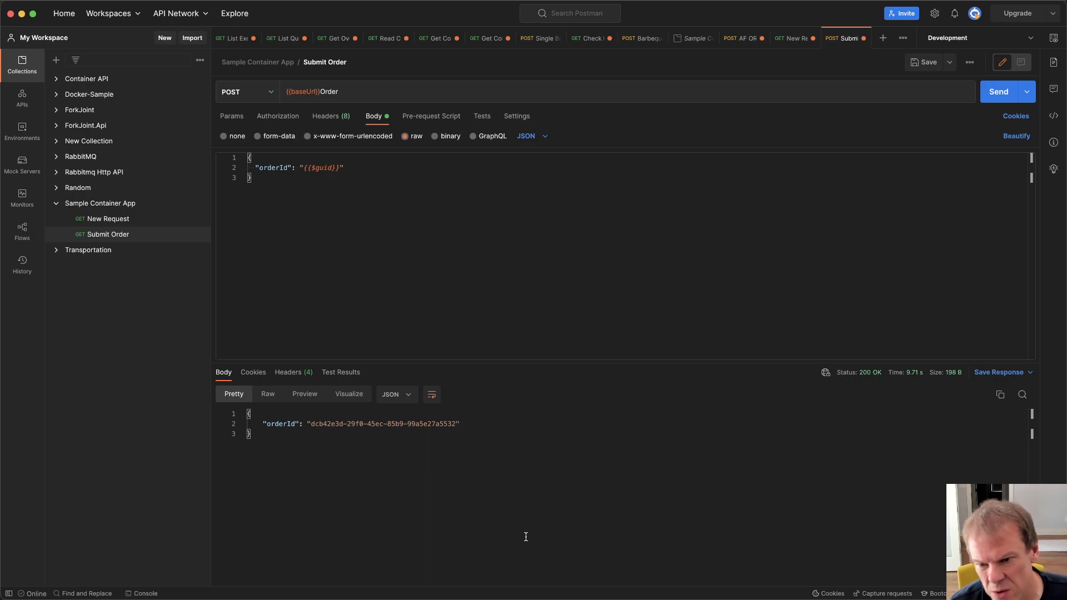
{"action": "mouse_move", "coordinate": [613, 463]}
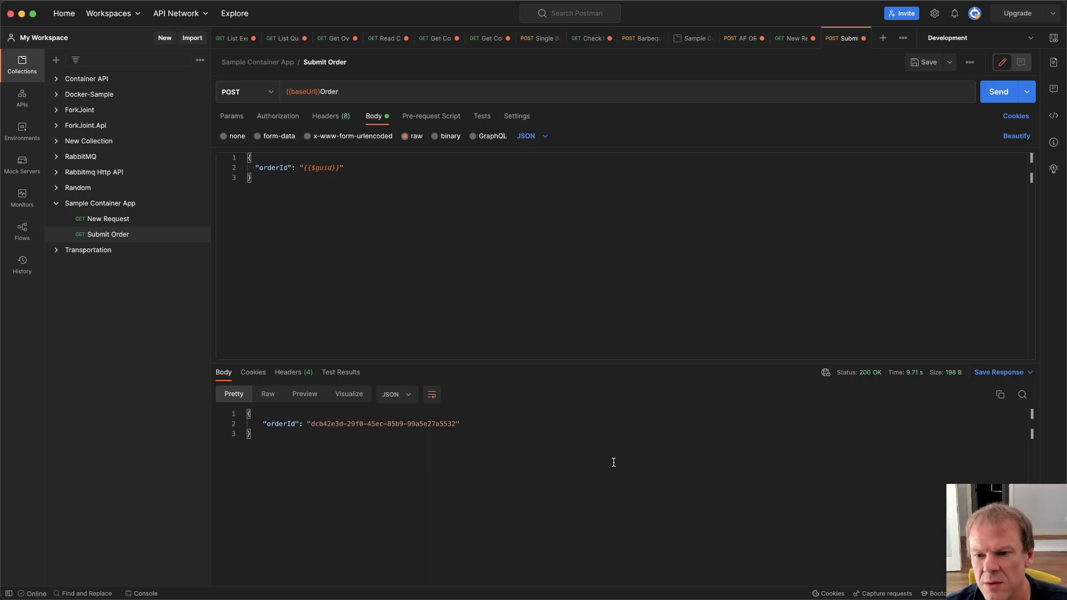
{"action": "left_click", "coordinate": [999, 91]}
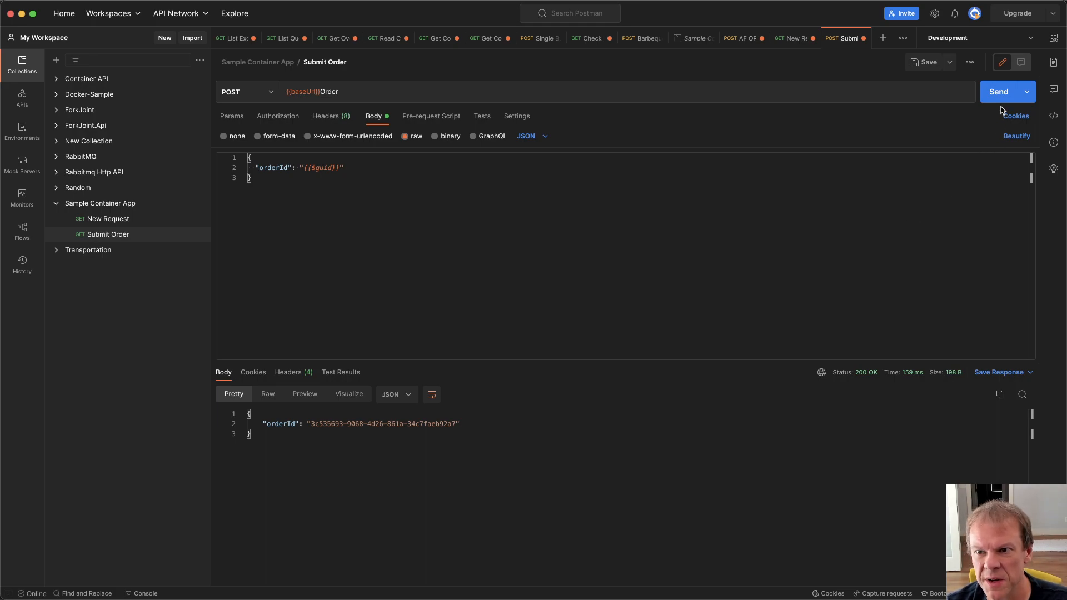
{"action": "left_click", "coordinate": [998, 92]}
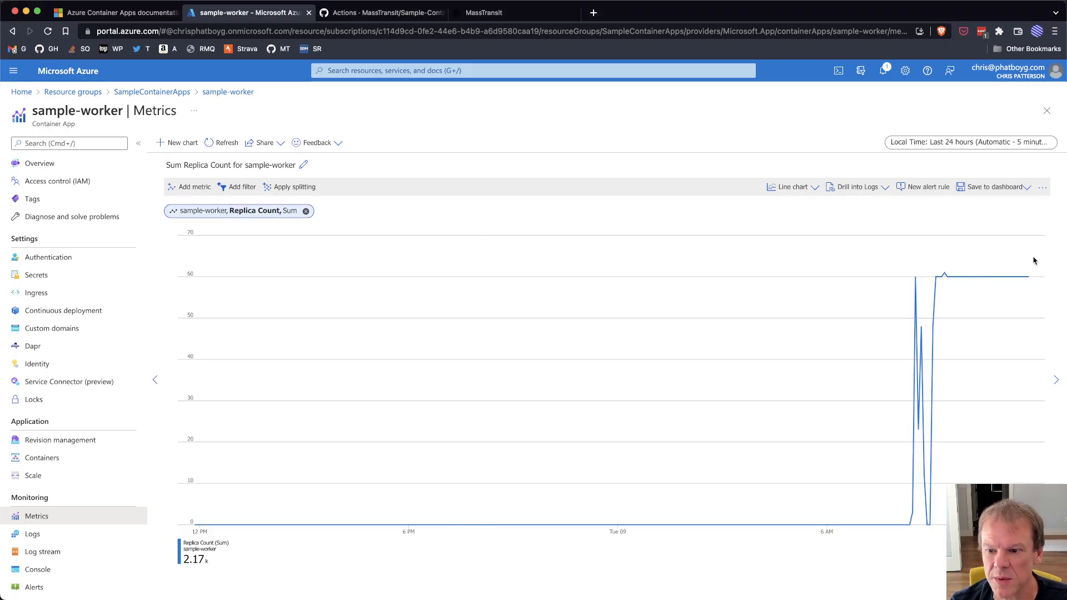
Step: Open sample-worker's Log stream under Monitoring to watch Submit Order consumption
{"action": "left_click", "coordinate": [227, 142]}
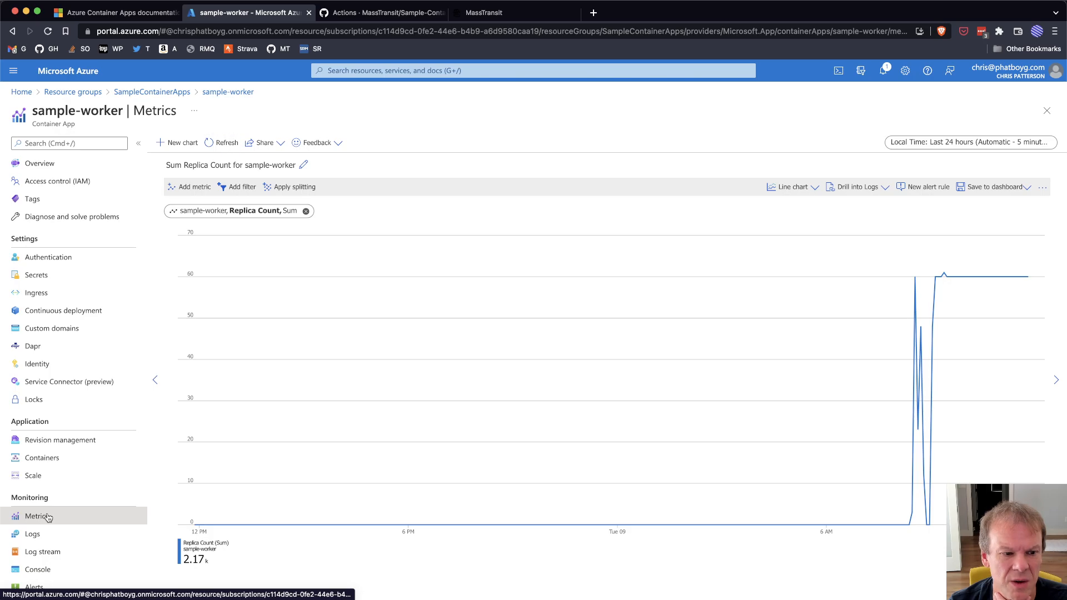
{"action": "left_click", "coordinate": [42, 551]}
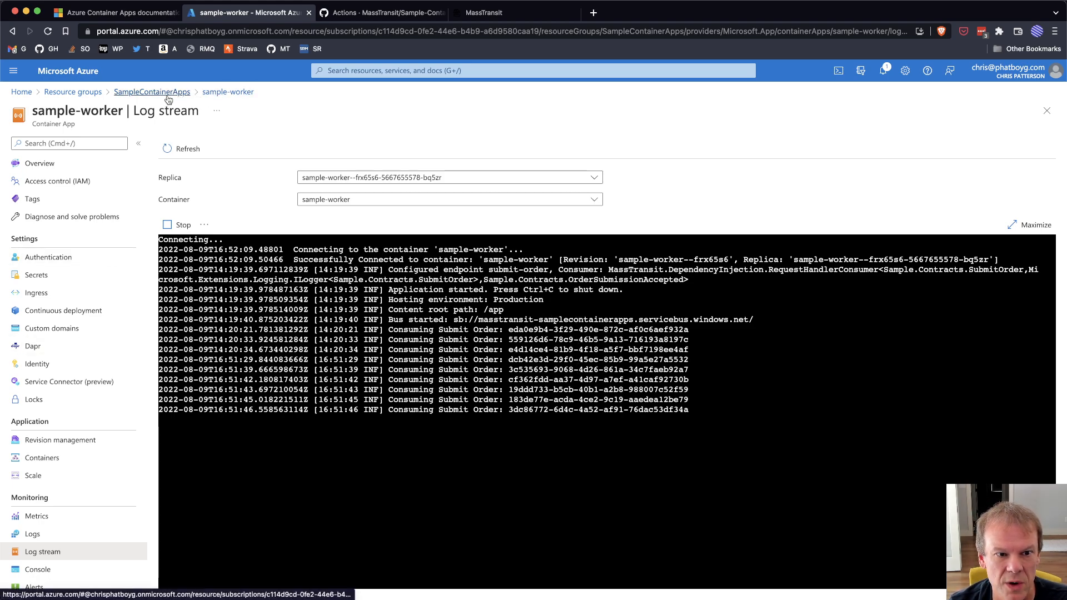
Step: Open sample-containerapp from the SampleContainerApps group and view its Log stream
{"action": "left_click", "coordinate": [152, 91]}
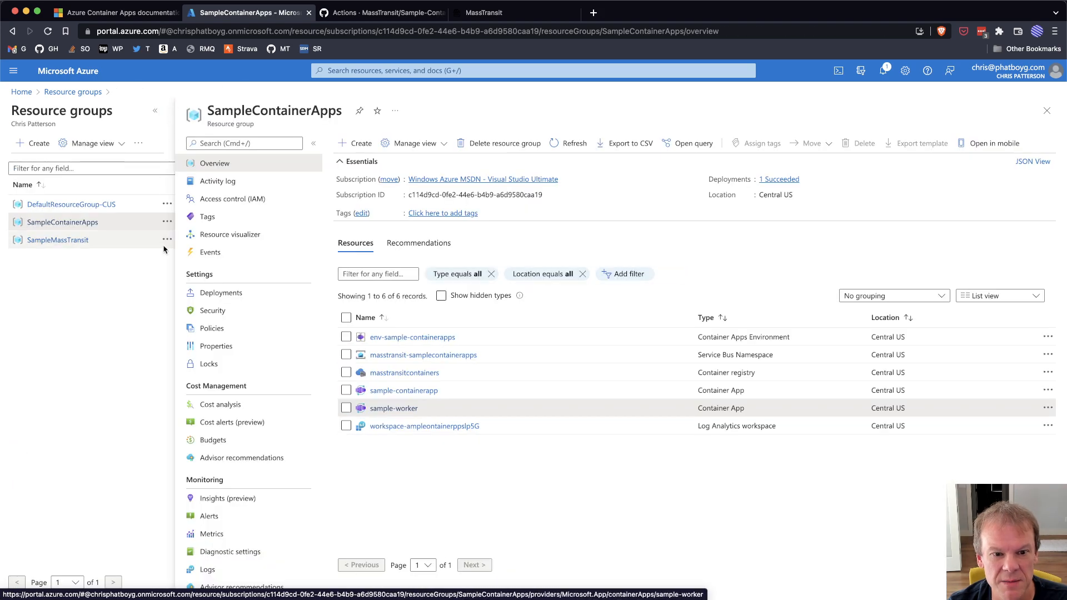
{"action": "left_click", "coordinate": [403, 390]}
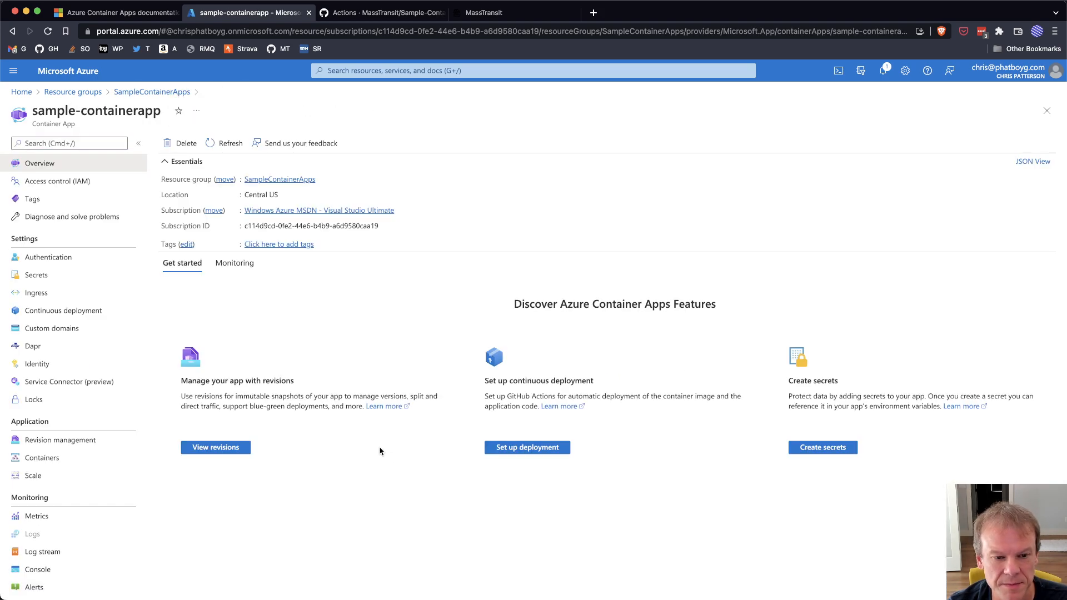
{"action": "left_click", "coordinate": [43, 552]}
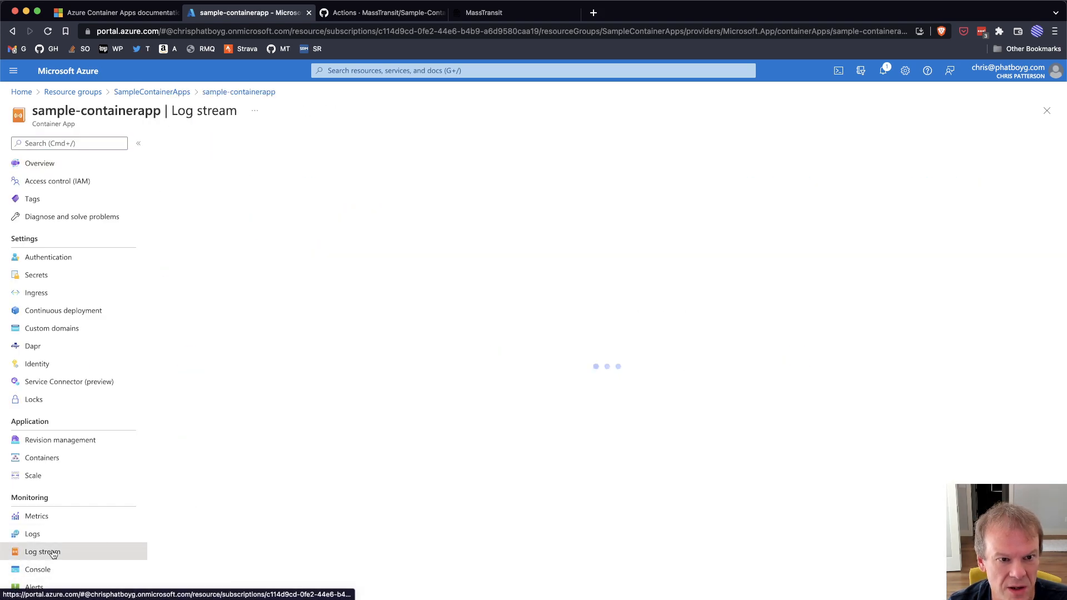
{"action": "left_click", "coordinate": [42, 552]}
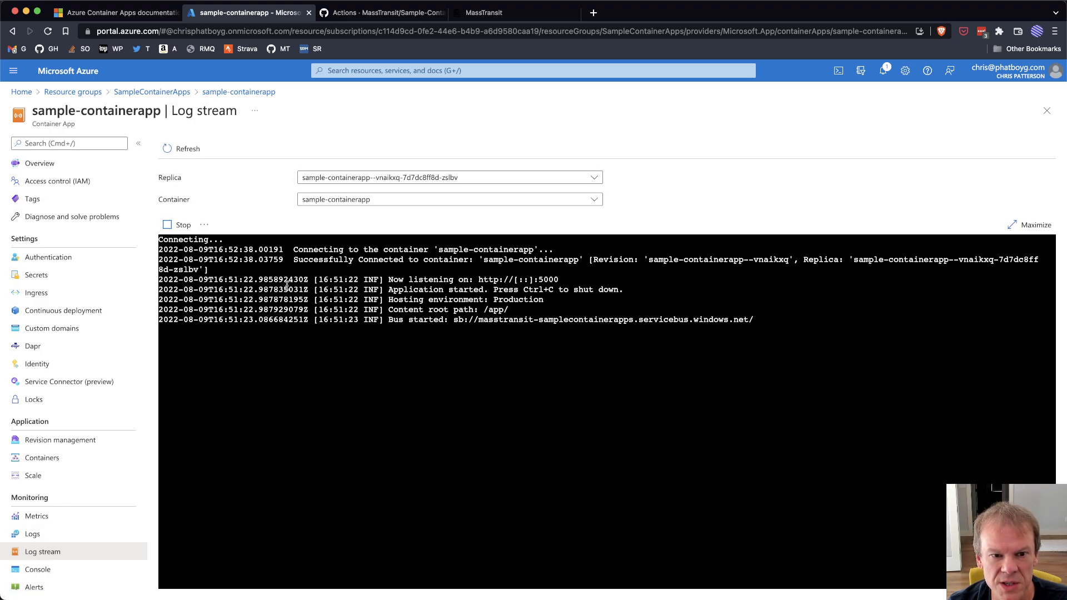
{"action": "mouse_move", "coordinate": [340, 327]}
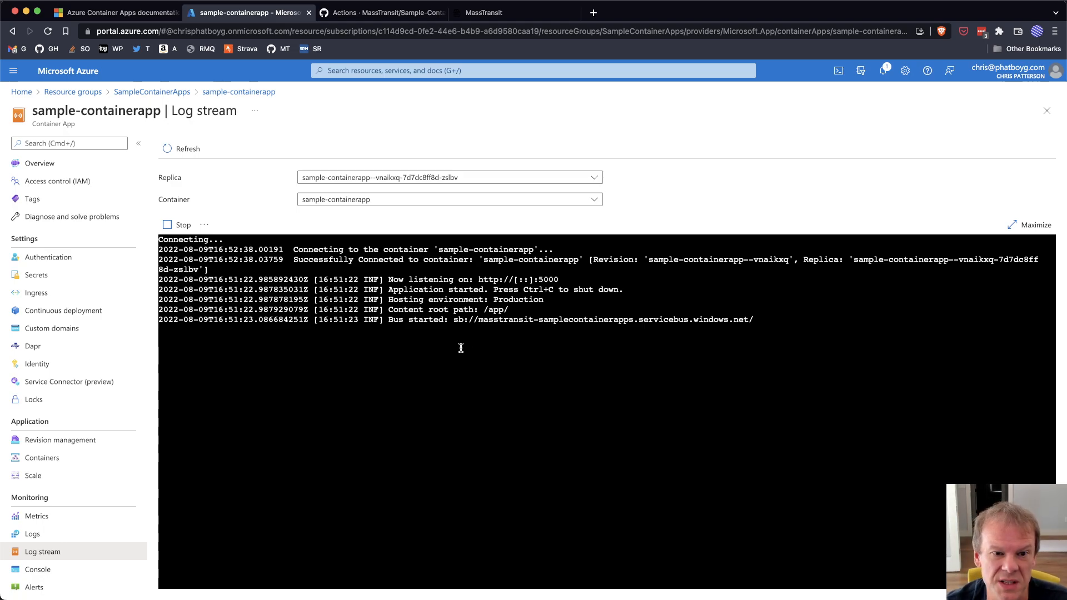
{"action": "mouse_move", "coordinate": [32, 534]}
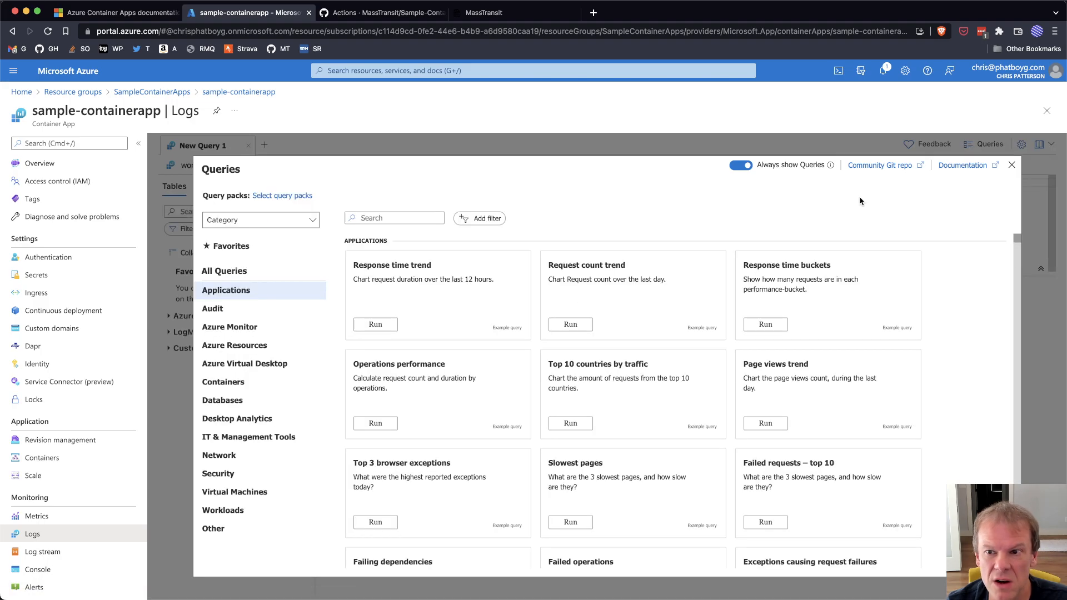
Step: Dismiss the example queries and limit the console log query to the last 30 minutes
{"action": "left_click", "coordinate": [1012, 164]}
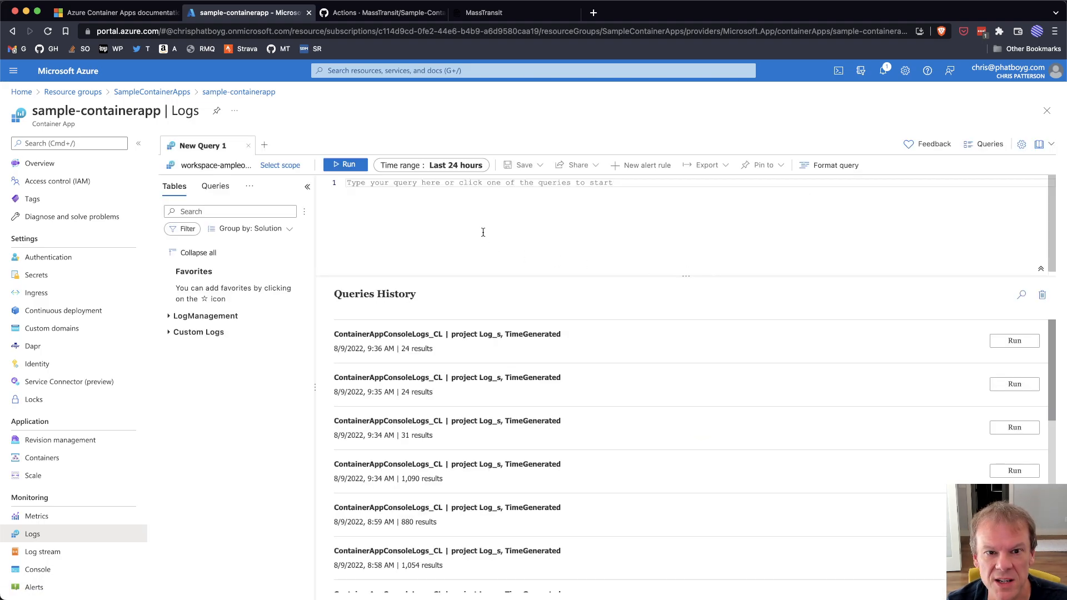
{"action": "left_click", "coordinate": [431, 165]}
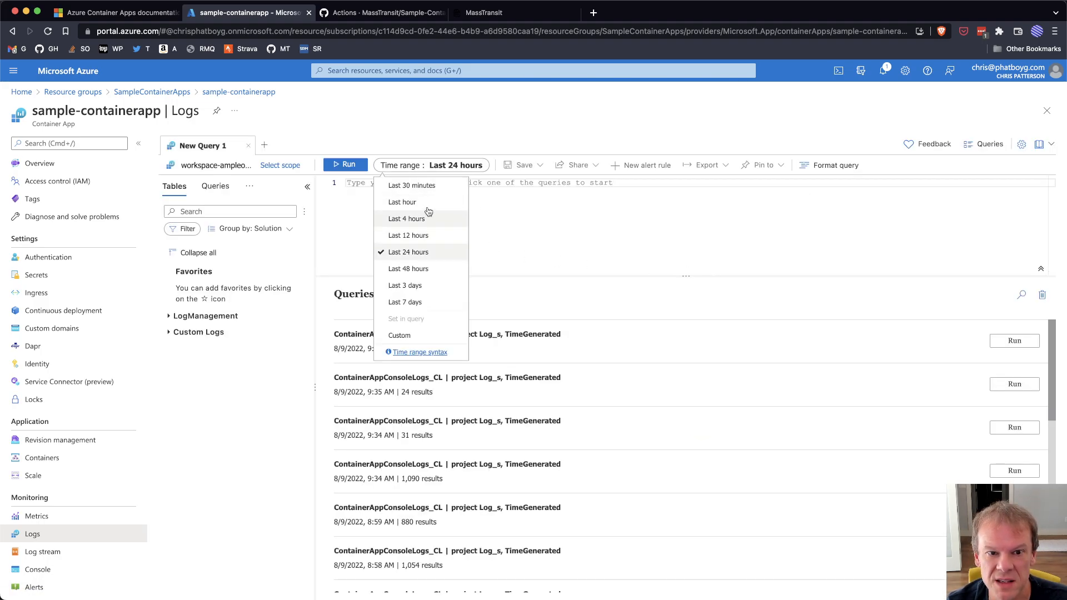
{"action": "left_click", "coordinate": [412, 185]}
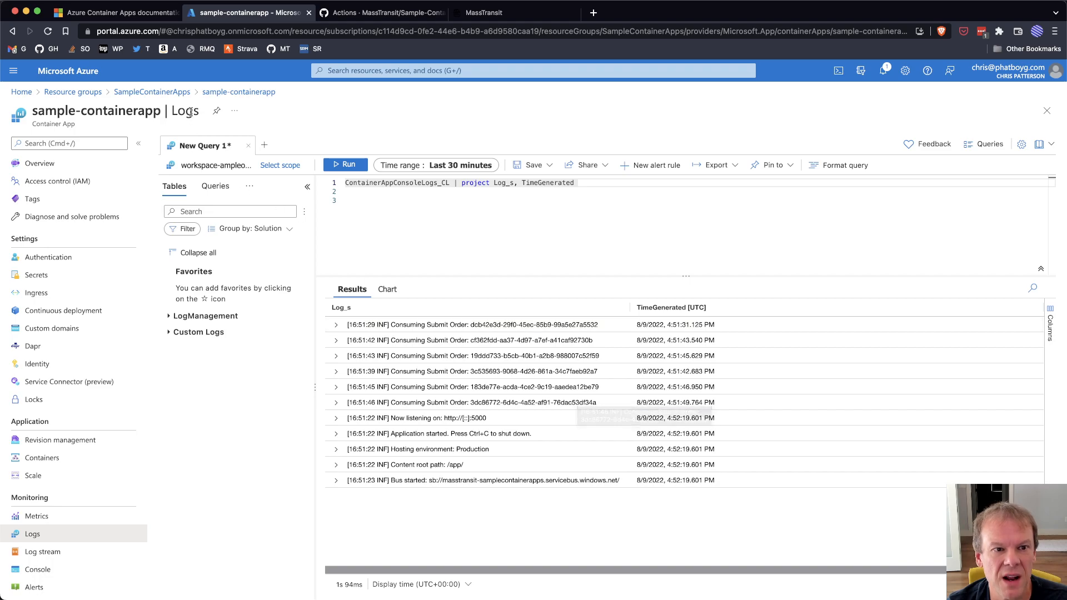
{"action": "left_click", "coordinate": [151, 92]}
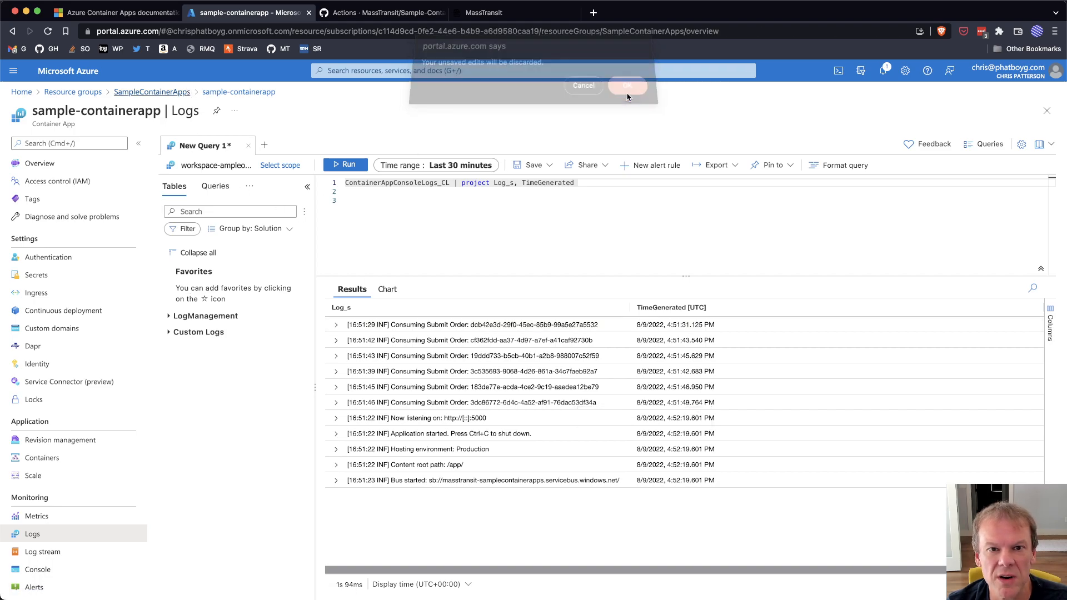
Step: Show sample-worker's submit-order queue scale rule: queue length 10, 0–10 replicas
{"action": "left_click", "coordinate": [626, 85]}
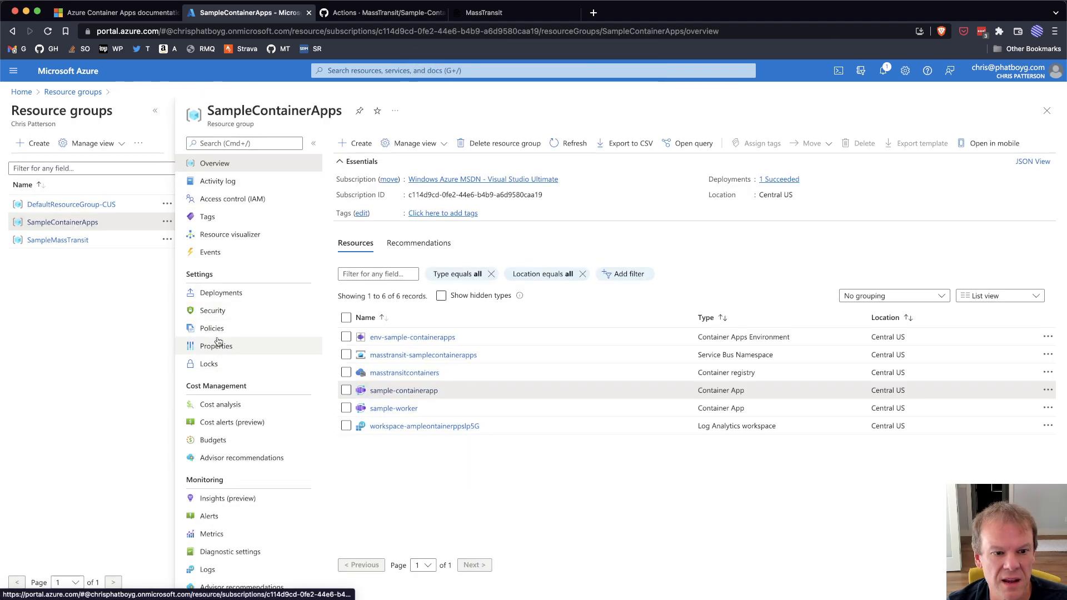
{"action": "left_click", "coordinate": [394, 407]}
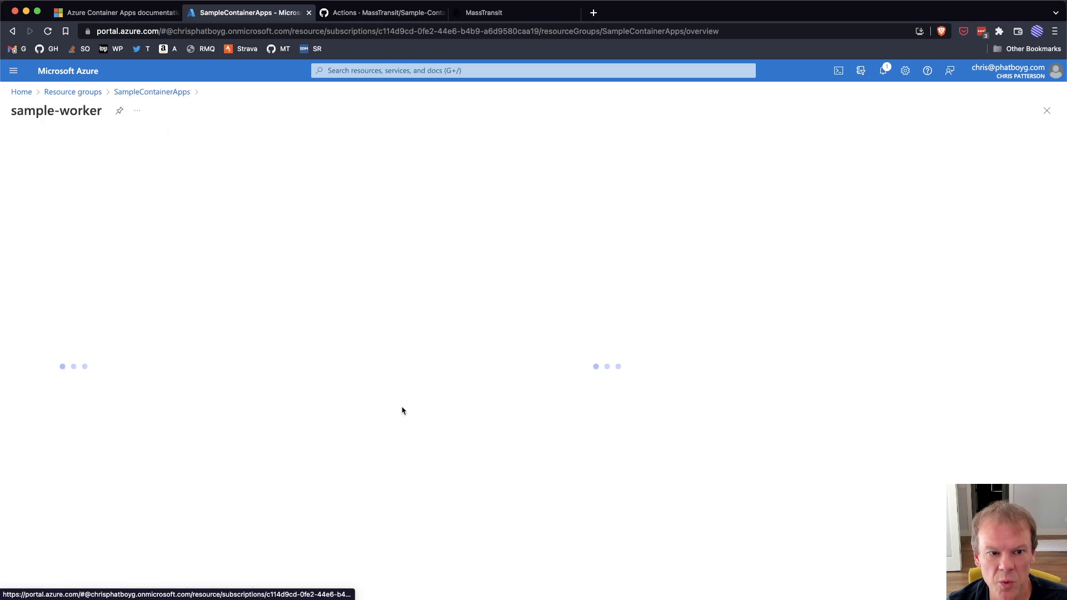
{"action": "left_click", "coordinate": [33, 475]}
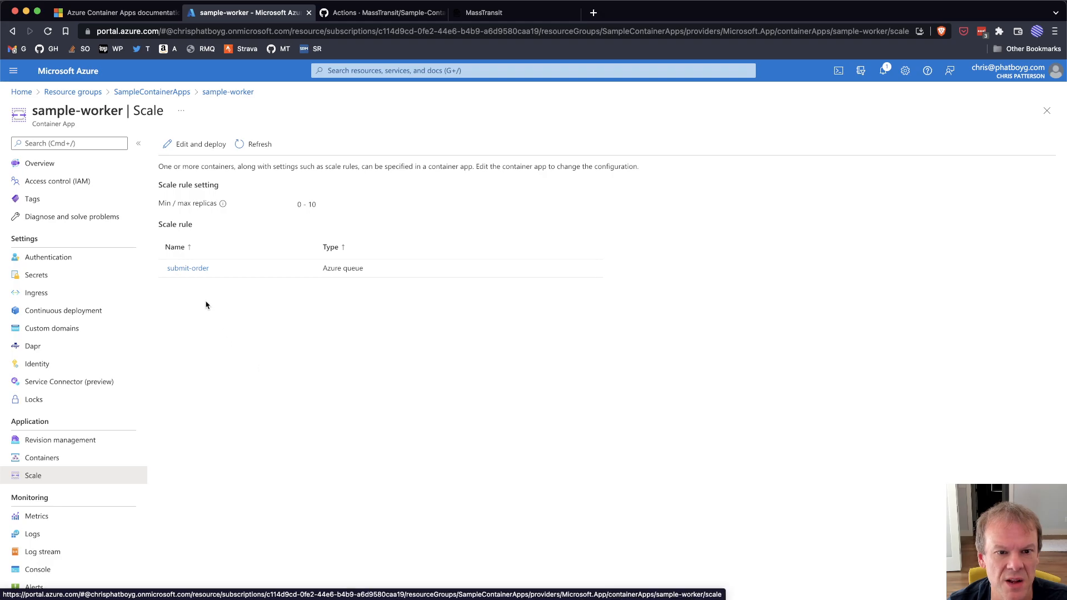
{"action": "left_click", "coordinate": [187, 267]}
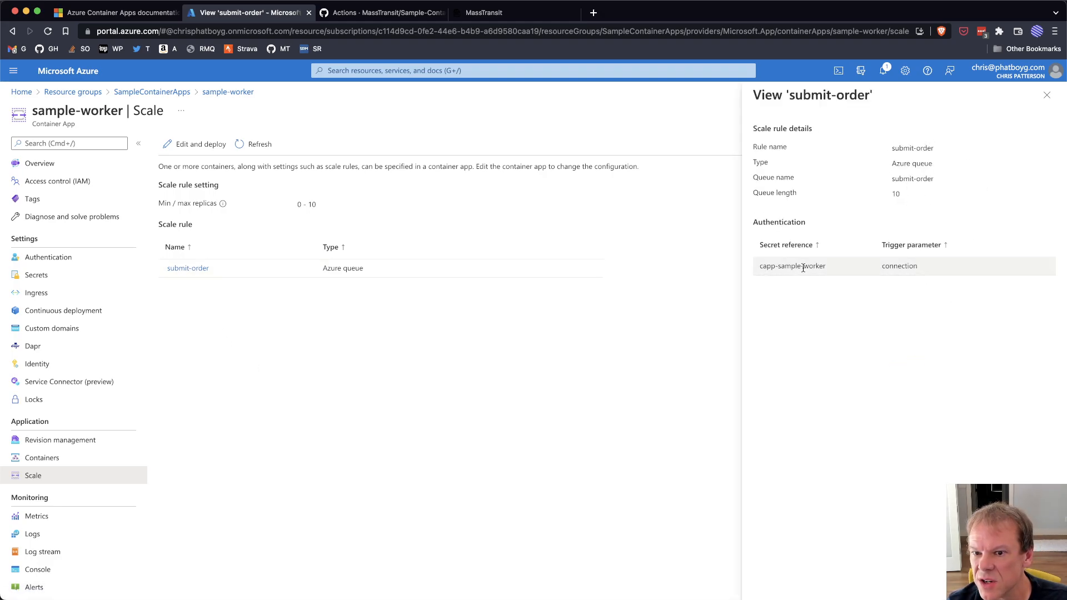
{"action": "mouse_move", "coordinate": [945, 154]}
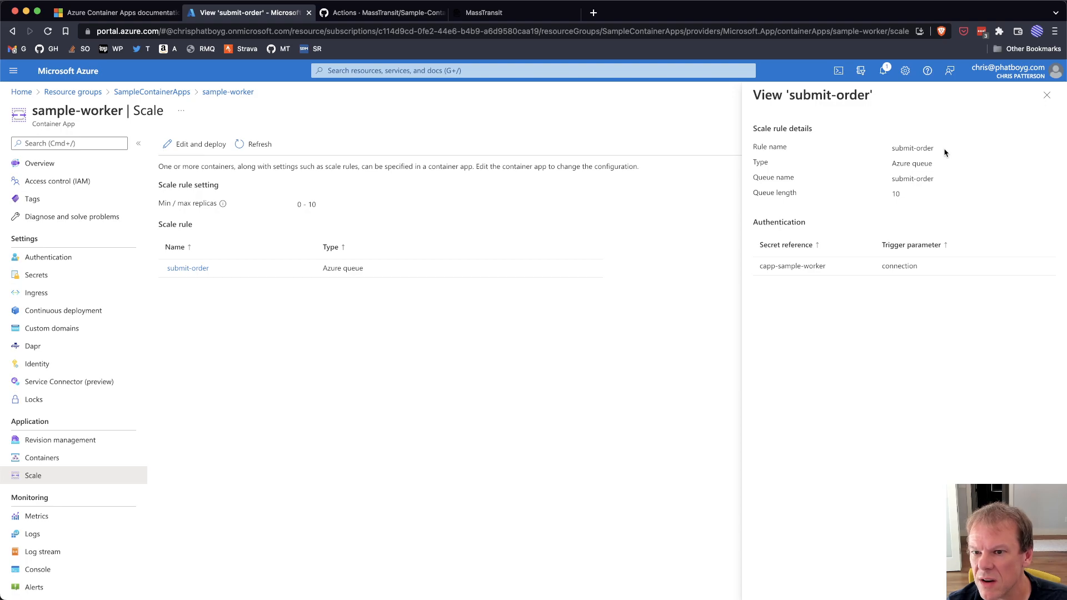
{"action": "mouse_move", "coordinate": [925, 280]}
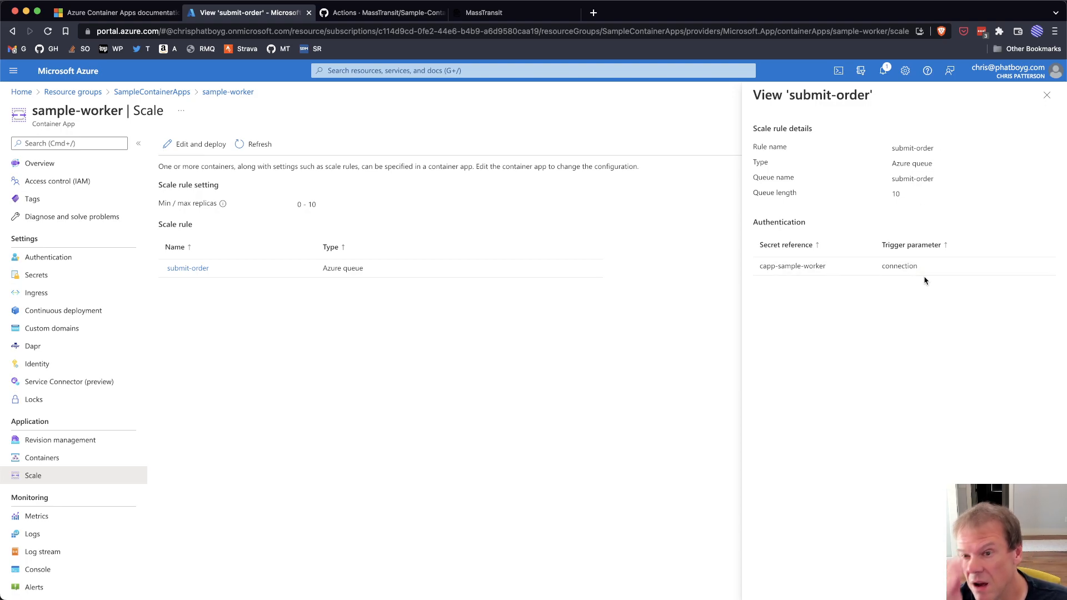
{"action": "mouse_move", "coordinate": [420, 333]}
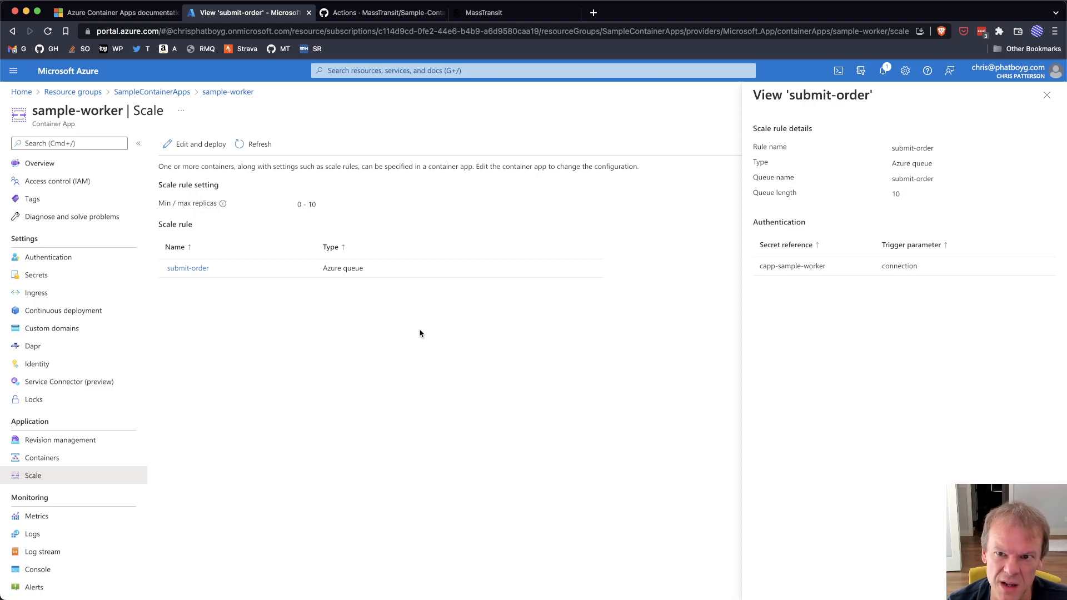
{"action": "mouse_move", "coordinate": [483, 106]}
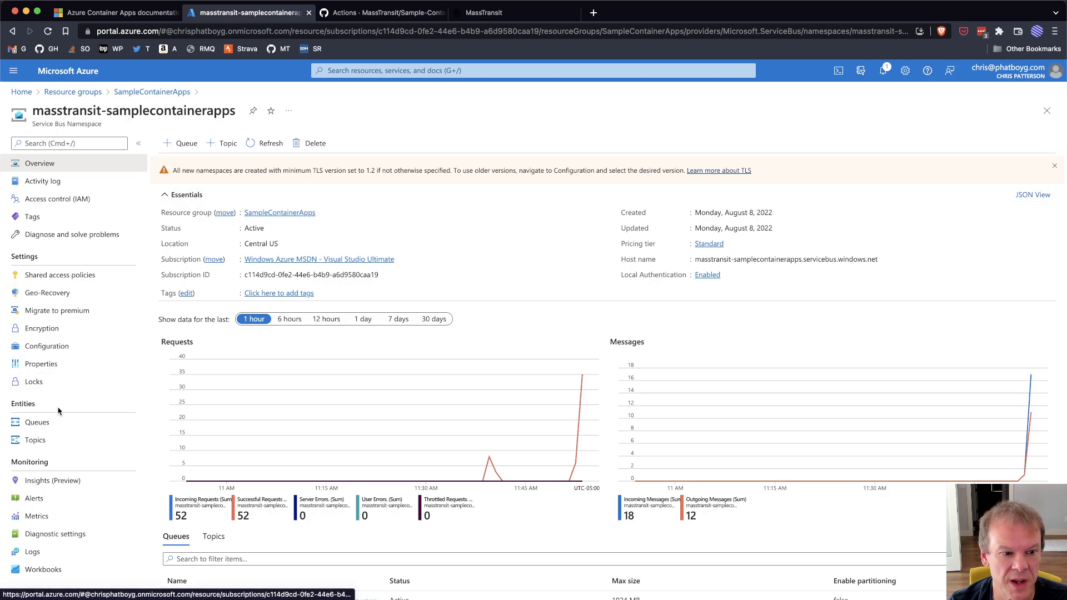
Step: Review the submit-order queue, then open the sample.contracts~submitorder topic
{"action": "left_click", "coordinate": [37, 422]}
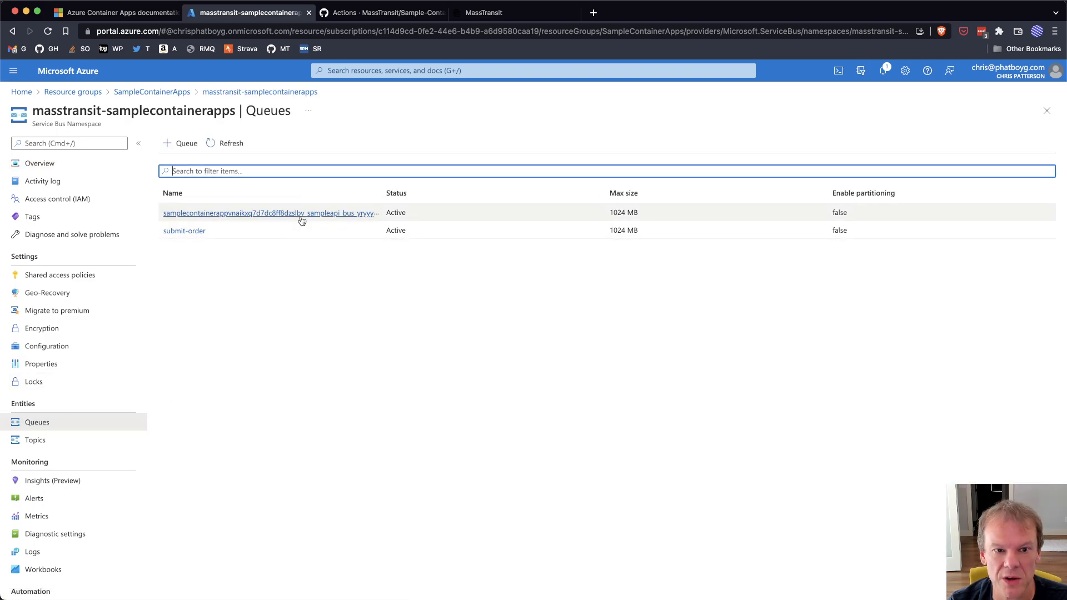
{"action": "mouse_move", "coordinate": [347, 282]}
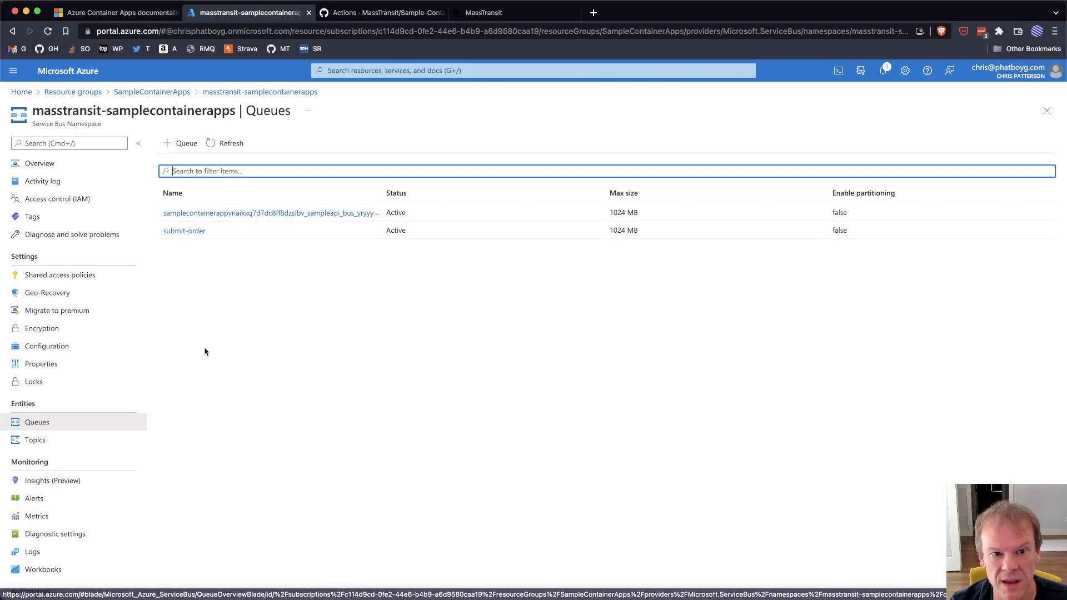
{"action": "mouse_move", "coordinate": [184, 231]}
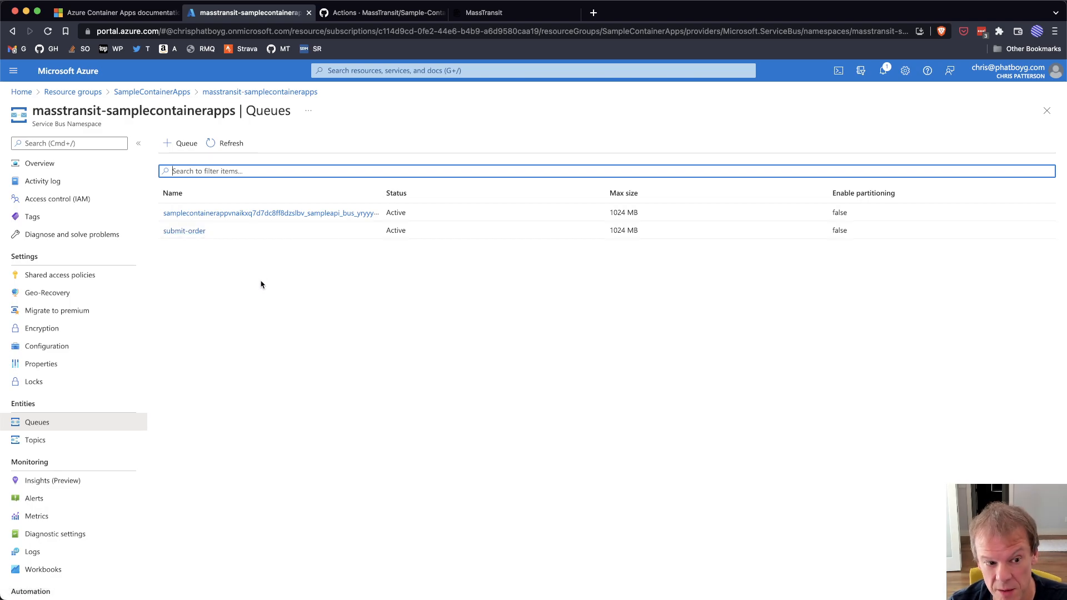
{"action": "left_click", "coordinate": [34, 440]}
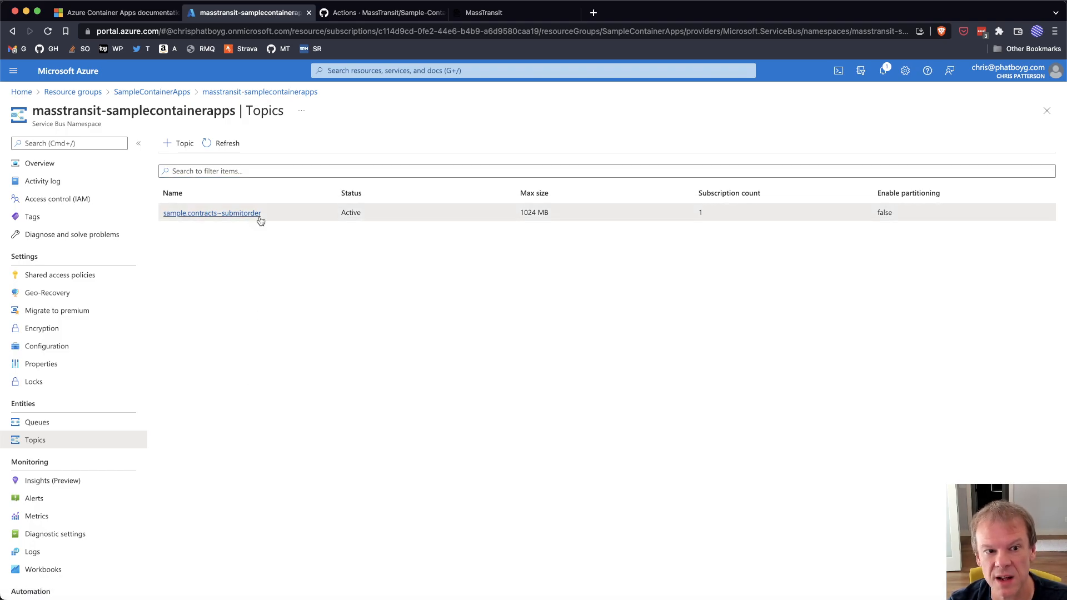
{"action": "left_click", "coordinate": [212, 212]}
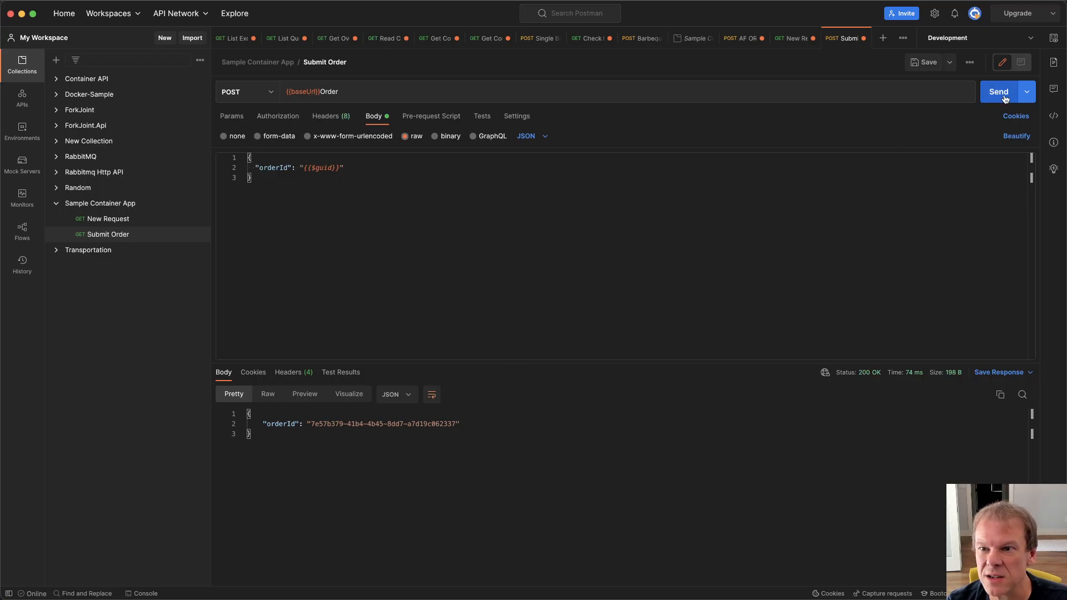
Step: Send the Submit Order request three more times, each returning a new orderId
{"action": "left_click", "coordinate": [999, 91]}
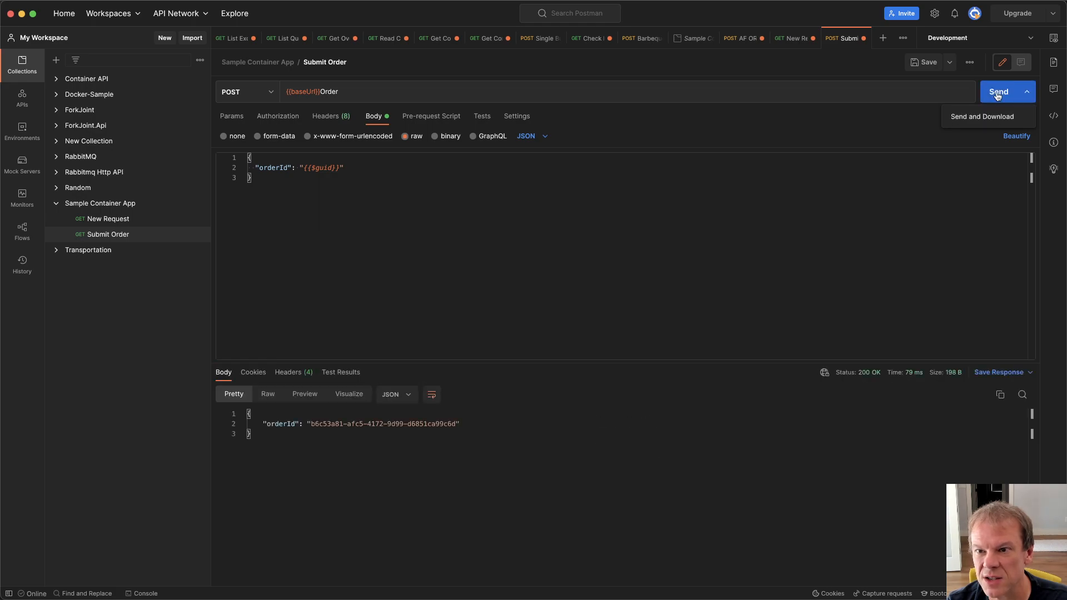
{"action": "left_click", "coordinate": [999, 91]}
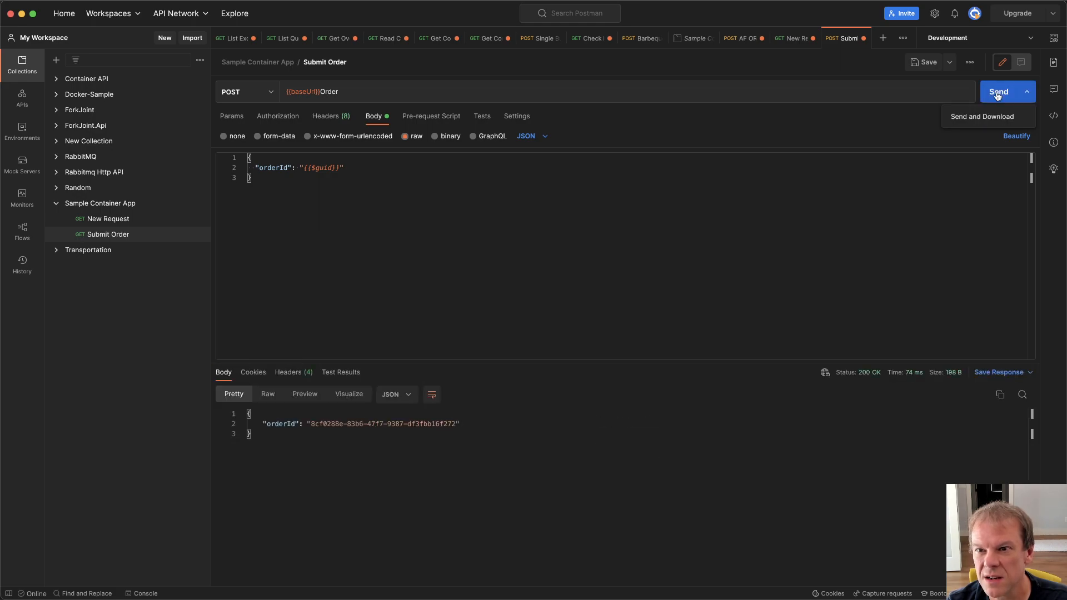
{"action": "left_click", "coordinate": [999, 92]}
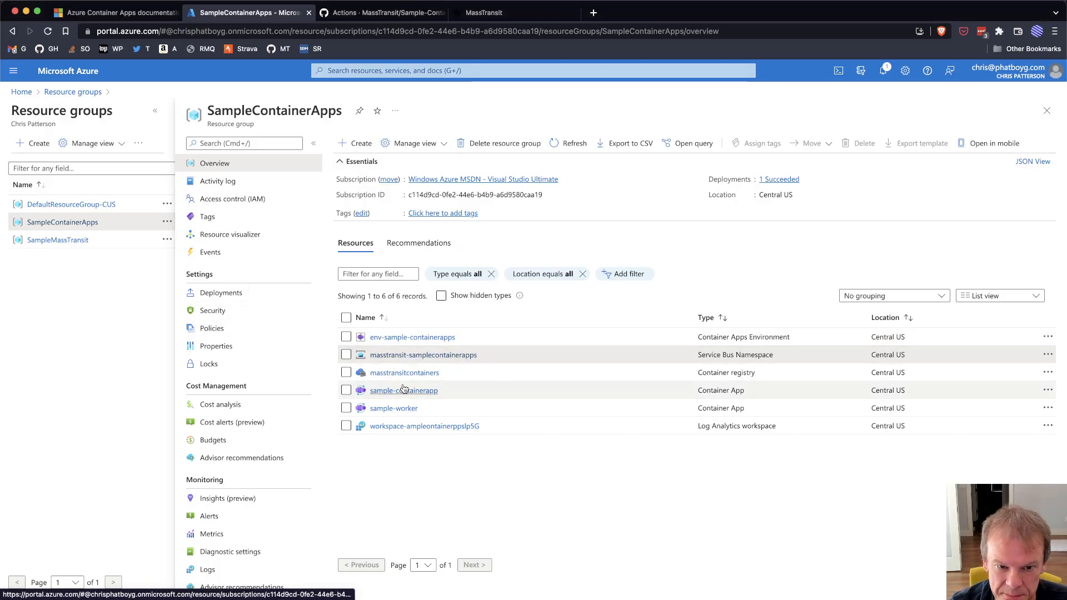
Step: Chart sample-containerapp's Replica Count metric in Metrics, then switch to the GitHub tab
{"action": "left_click", "coordinate": [403, 391]}
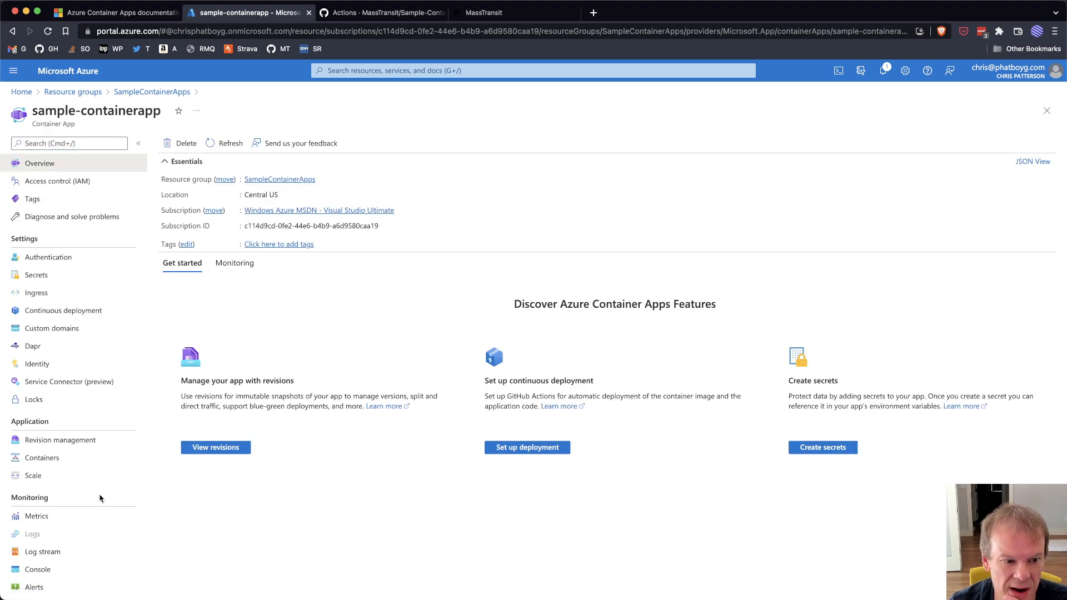
{"action": "left_click", "coordinate": [36, 516]}
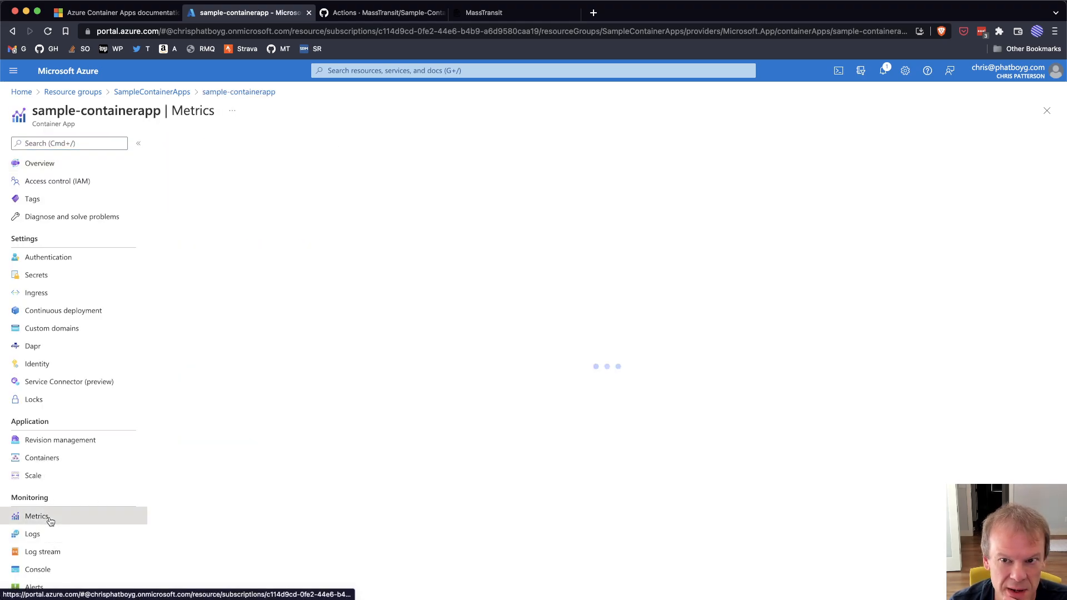
{"action": "left_click", "coordinate": [425, 222]}
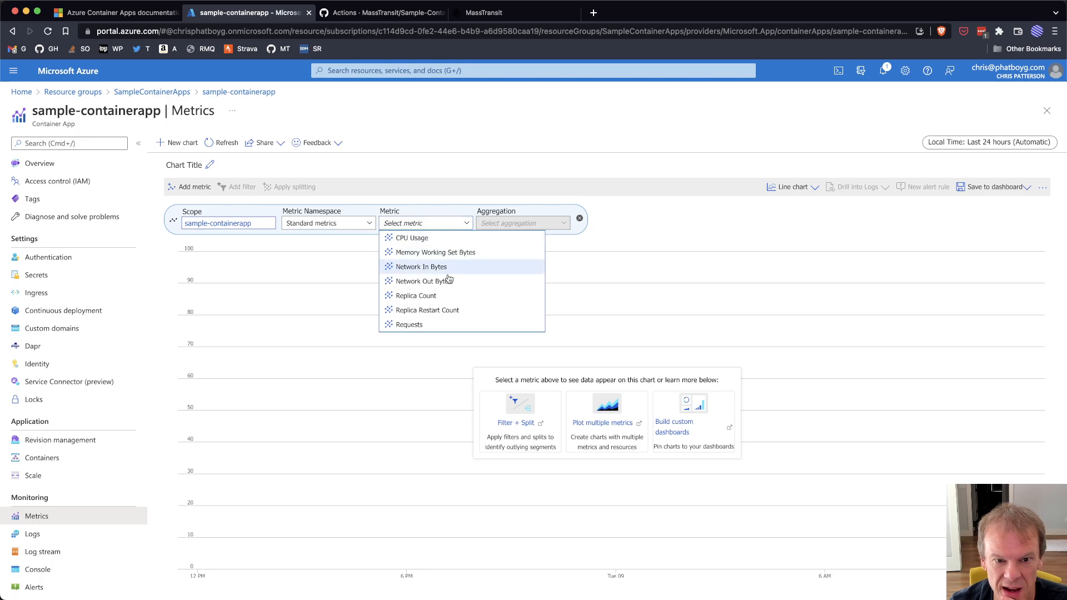
{"action": "left_click", "coordinate": [416, 295]}
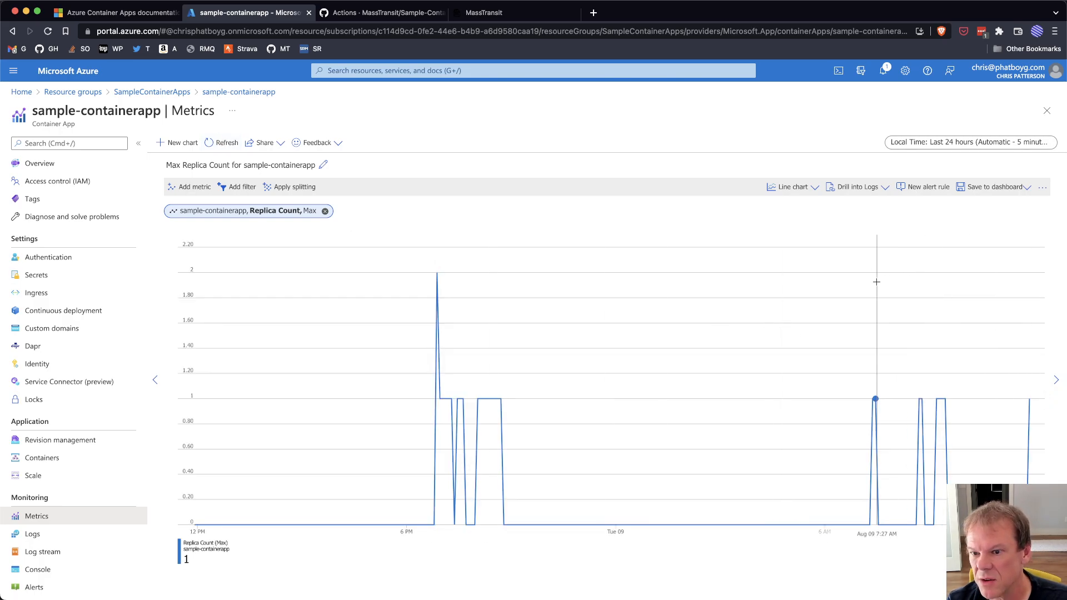
{"action": "mouse_move", "coordinate": [761, 381]}
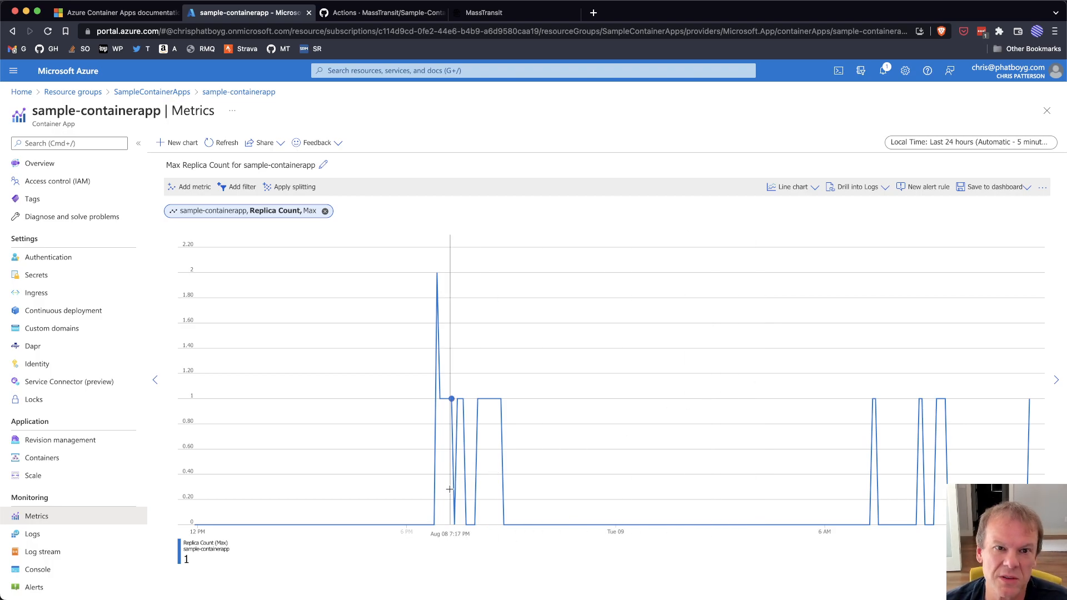
{"action": "left_click", "coordinate": [381, 13]}
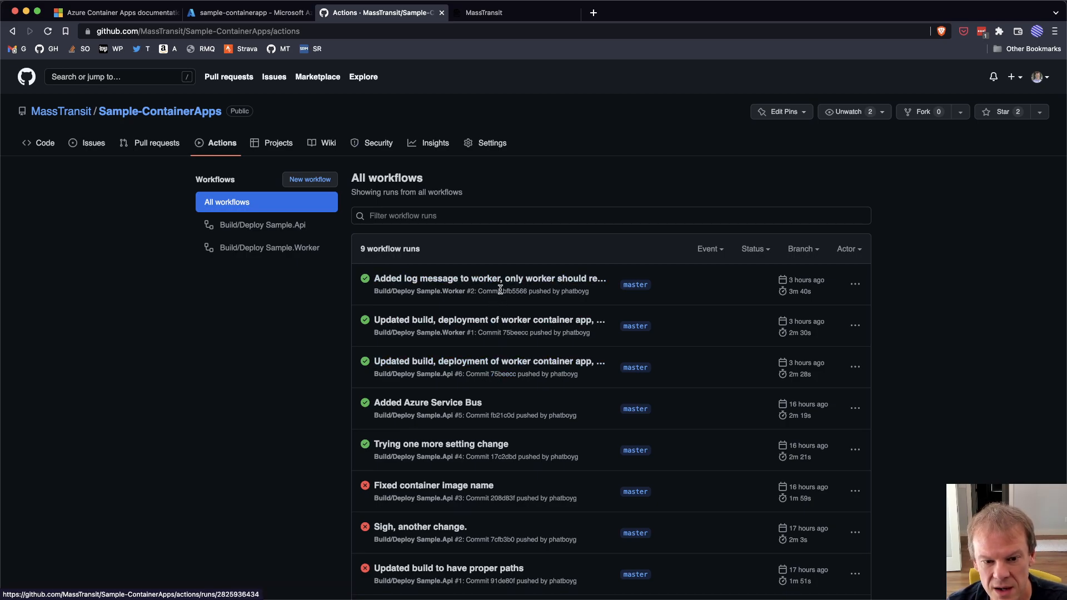
{"action": "mouse_move", "coordinate": [607, 195]}
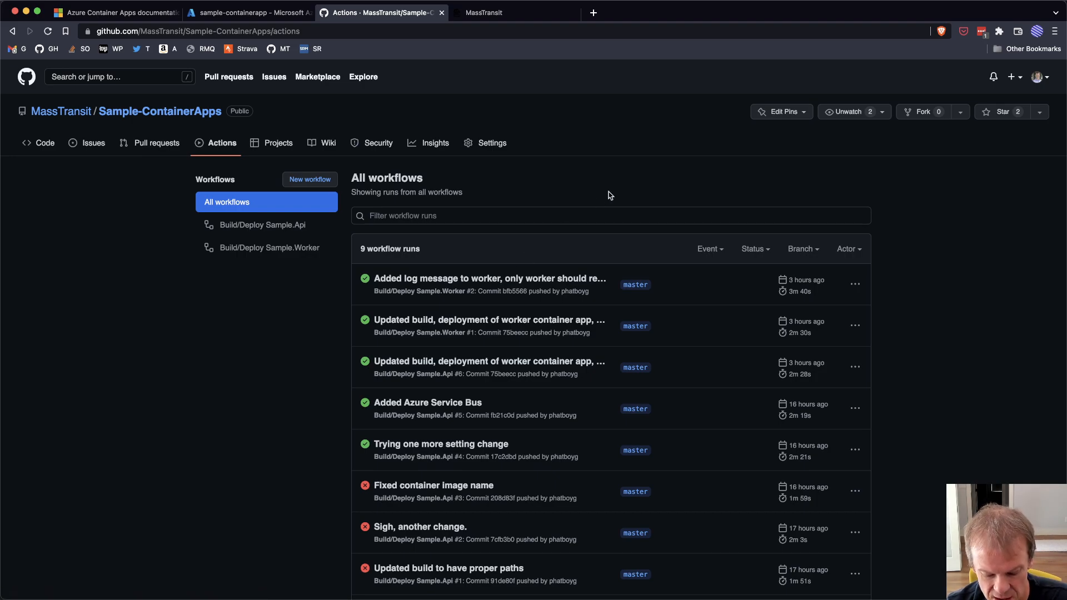
{"action": "mouse_move", "coordinate": [653, 228]}
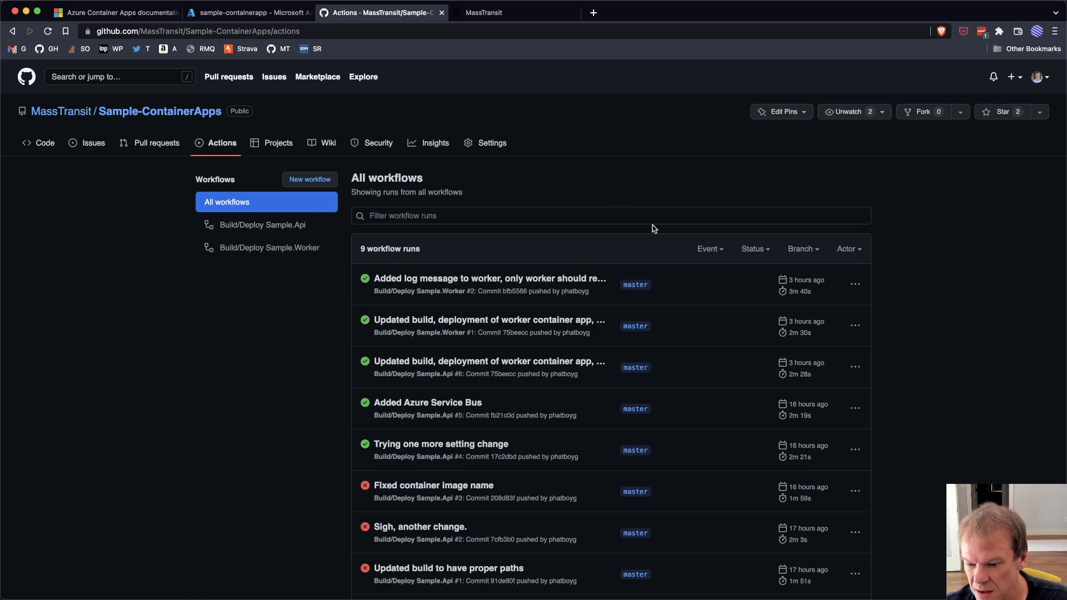
{"action": "mouse_move", "coordinate": [897, 273]}
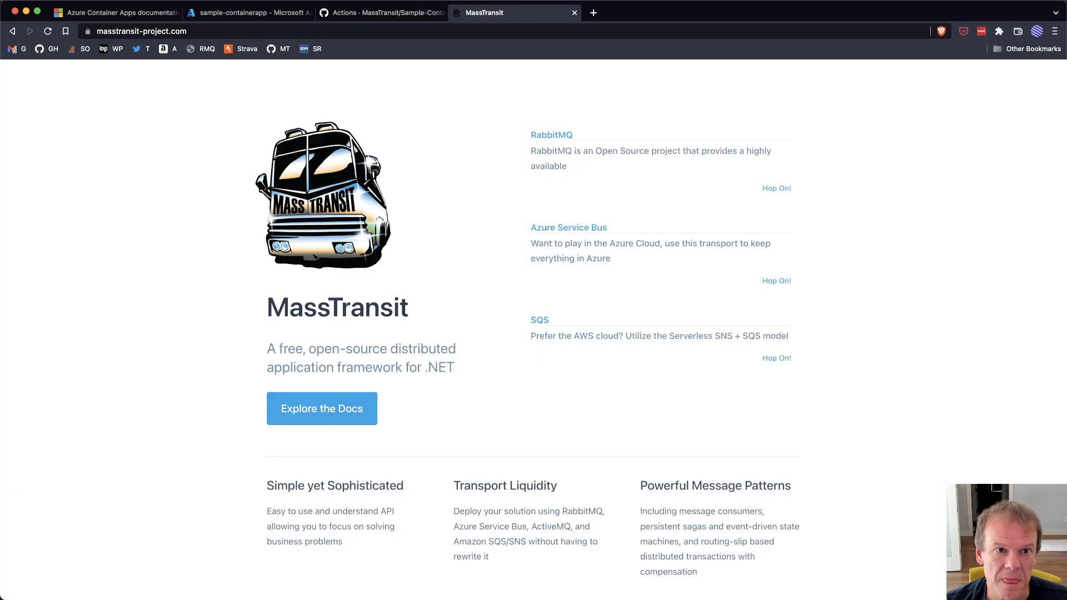
Step: Check the Azure replica chart, then show MassTransit/Sample-ContainerApps' Code page on GitHub
{"action": "left_click", "coordinate": [248, 12]}
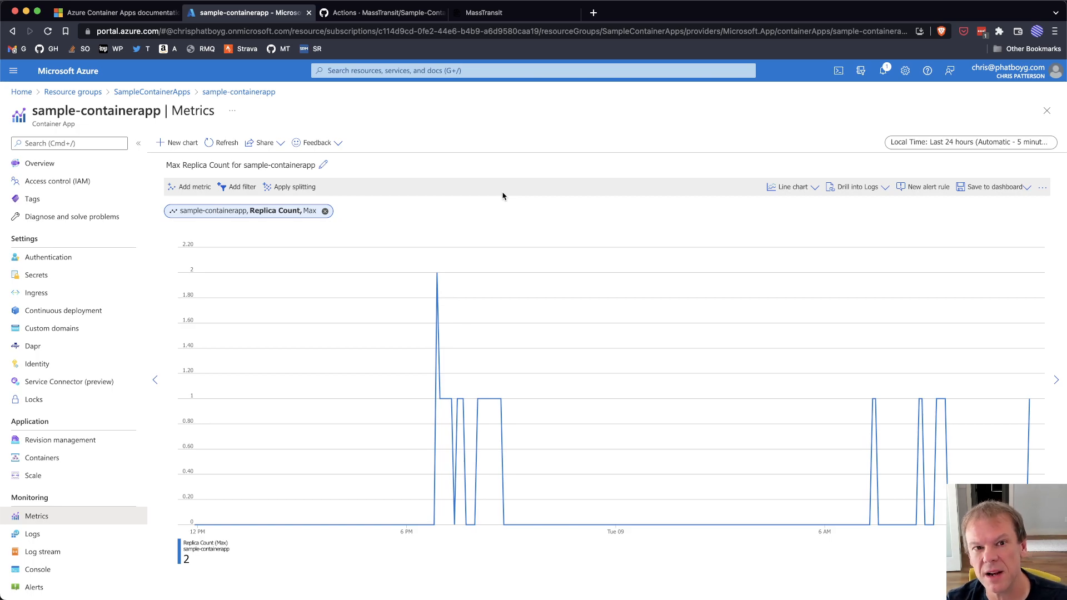
{"action": "left_click", "coordinate": [382, 12]}
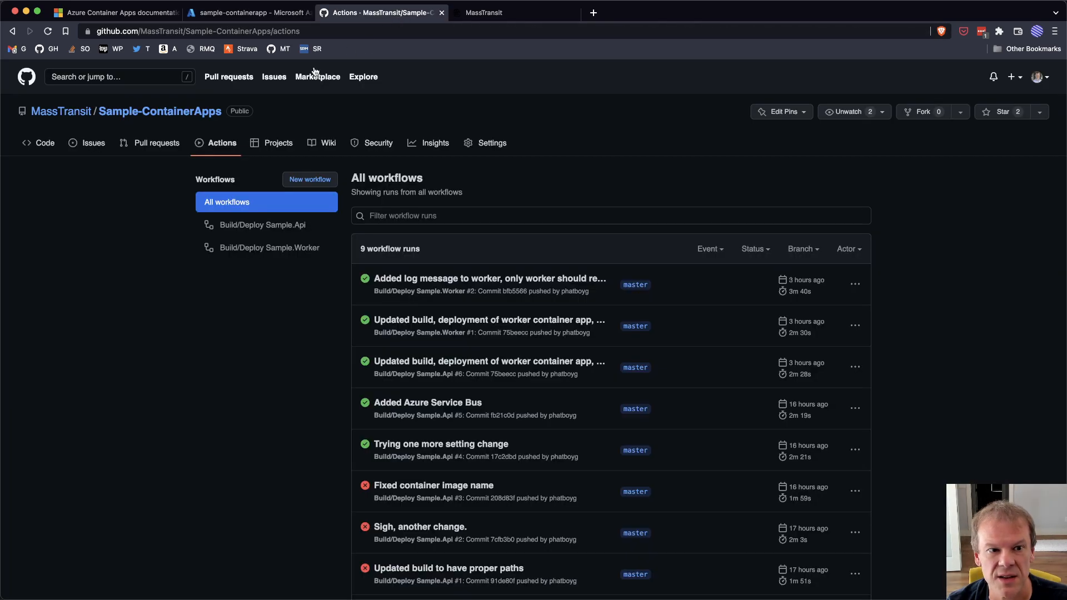
{"action": "left_click", "coordinate": [45, 143]}
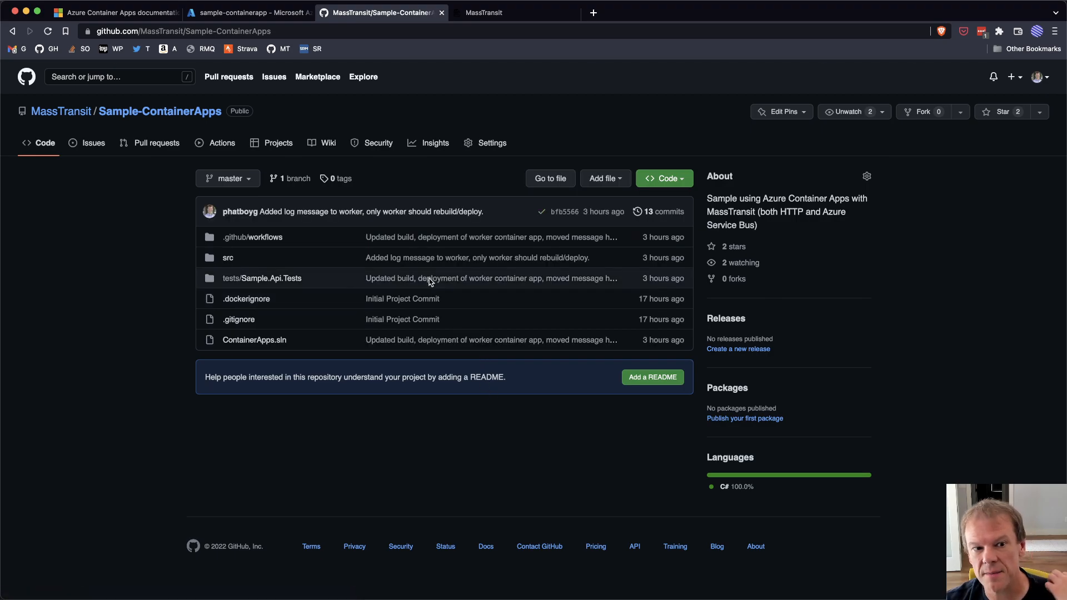
{"action": "mouse_move", "coordinate": [623, 302]}
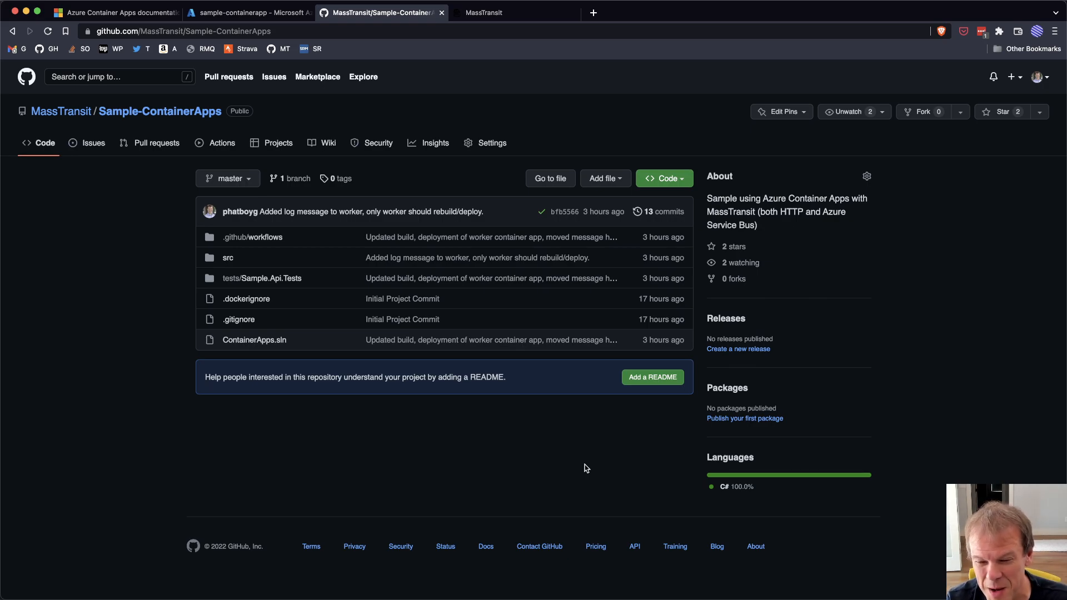
{"action": "mouse_move", "coordinate": [778, 515]}
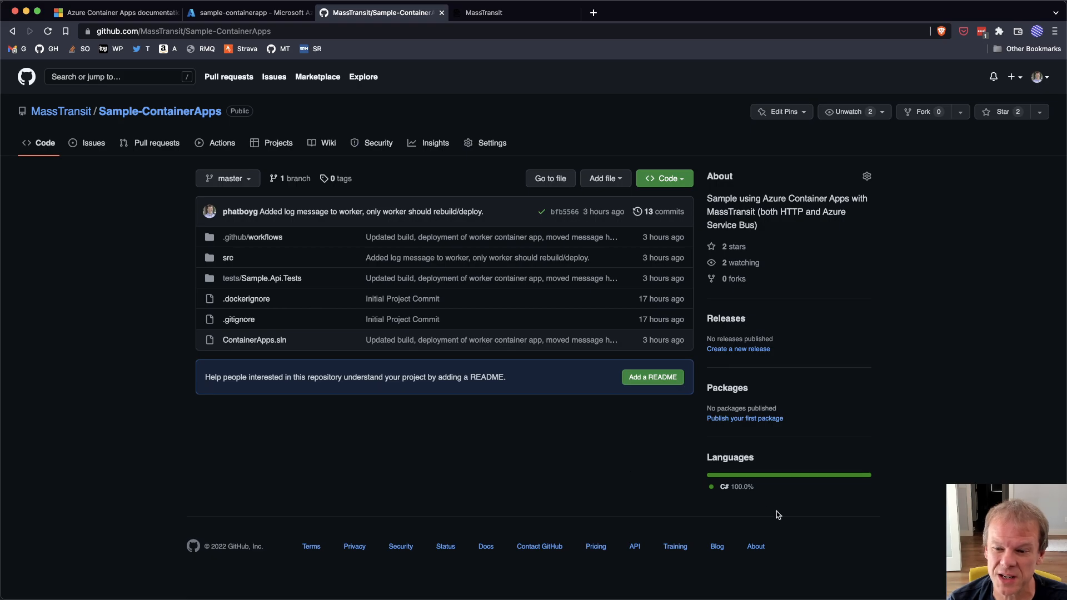